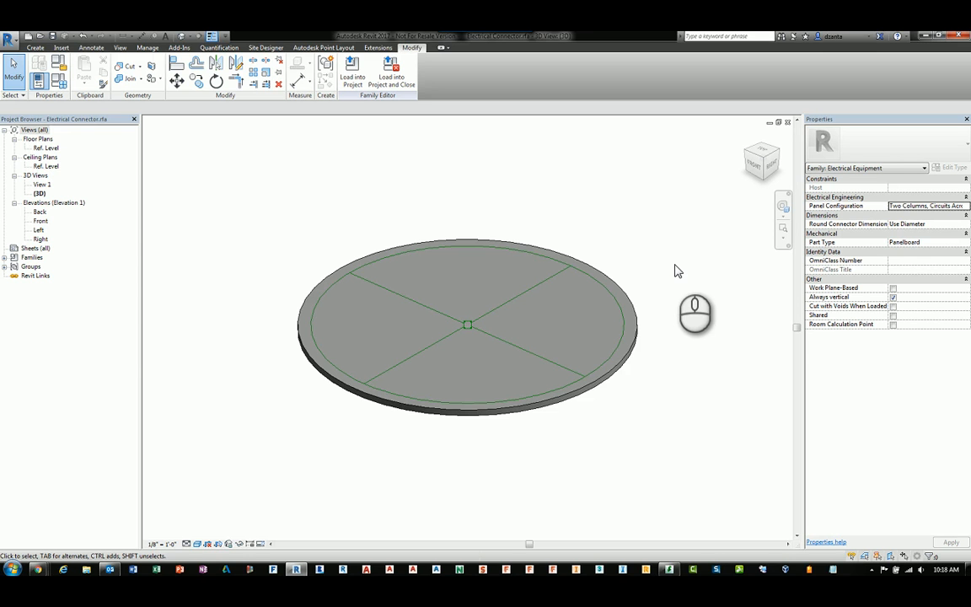
mouse_move(641, 259)
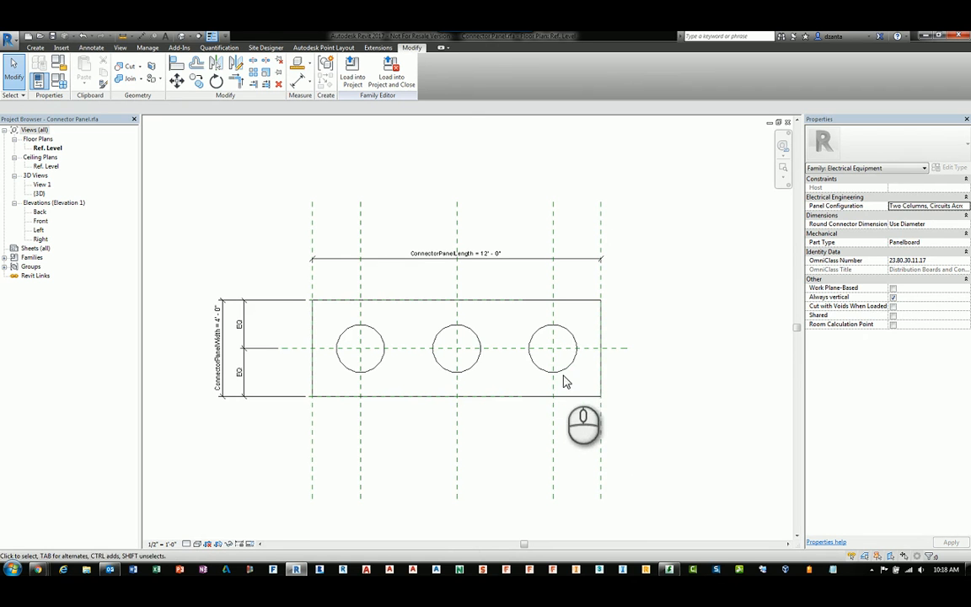
mouse_move(396, 342)
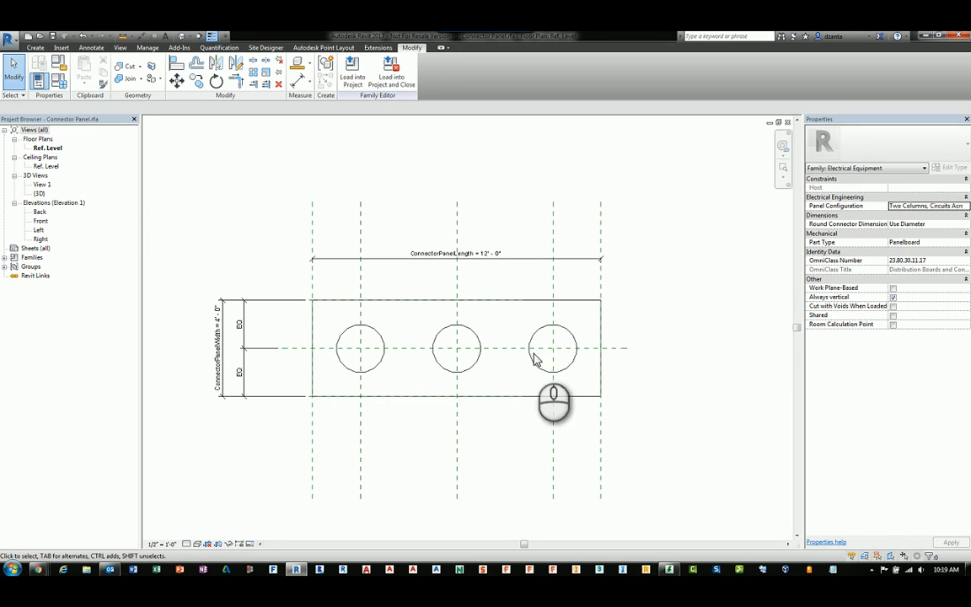
mouse_move(401, 378)
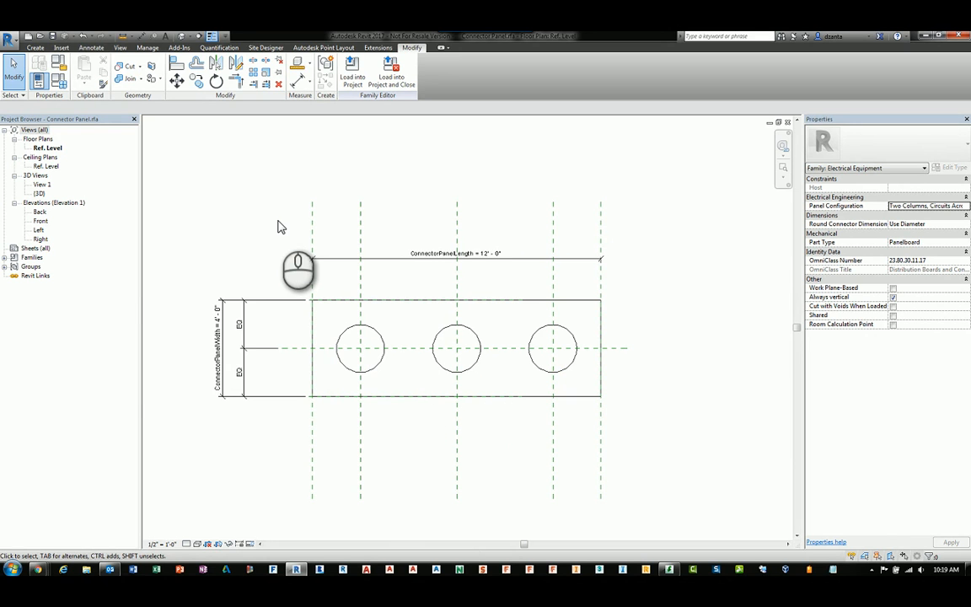
Switch to the Connector Panel family plan showing the 12' x 4' panel with three connectors.
click(361, 348)
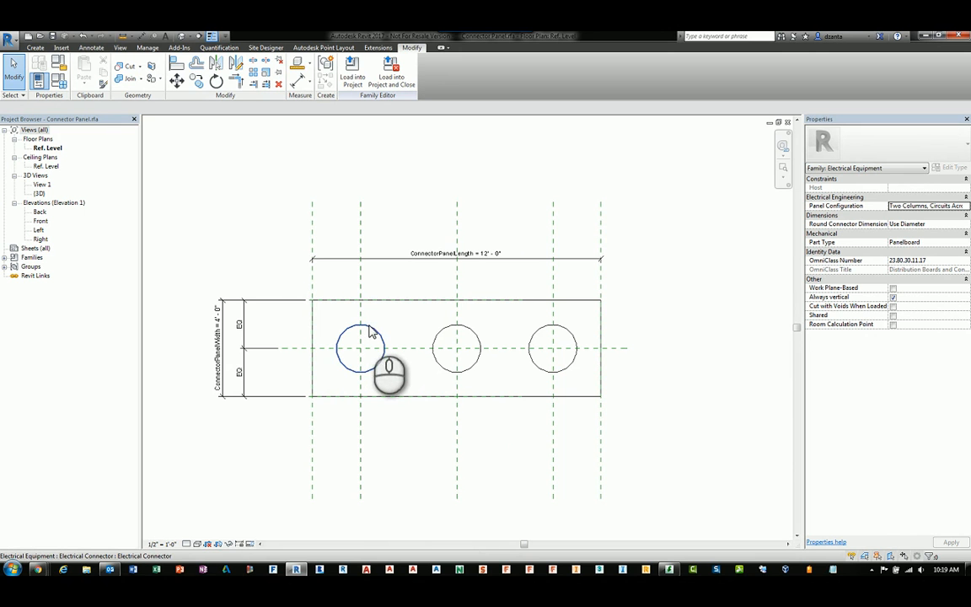
mouse_move(383, 371)
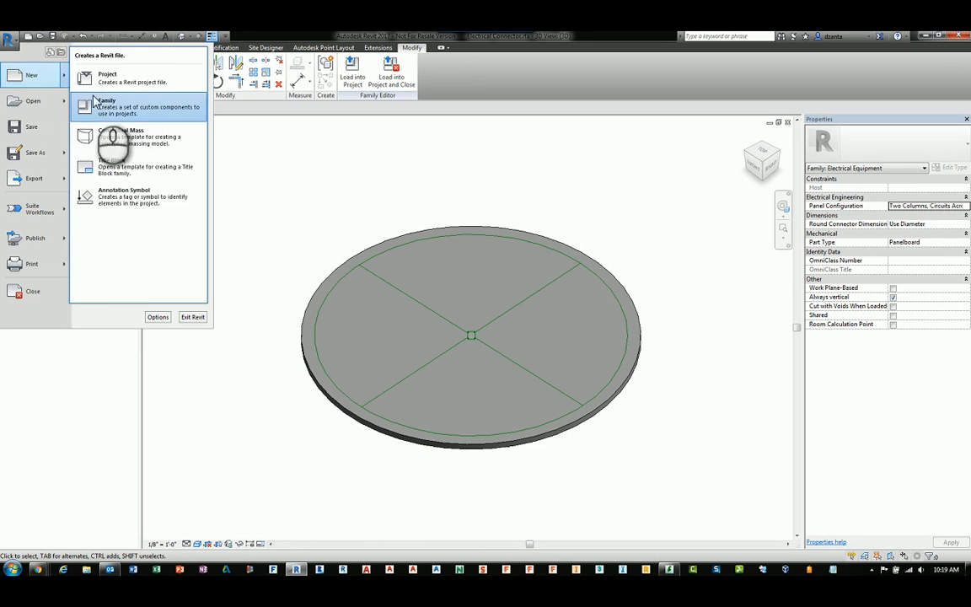
Start a new family from the Electrical Connector file, then cancel template selection.
click(106, 104)
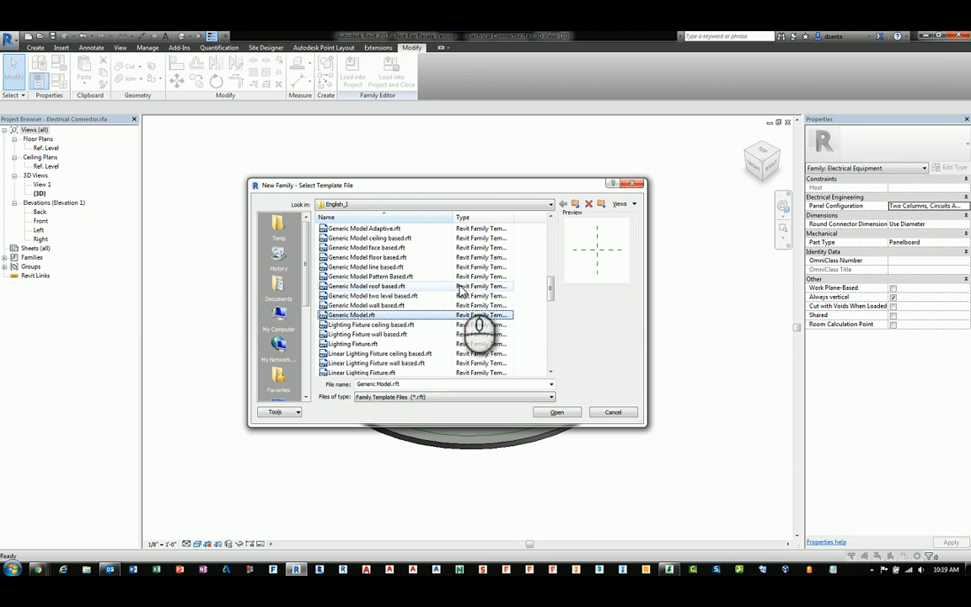
mouse_move(556, 257)
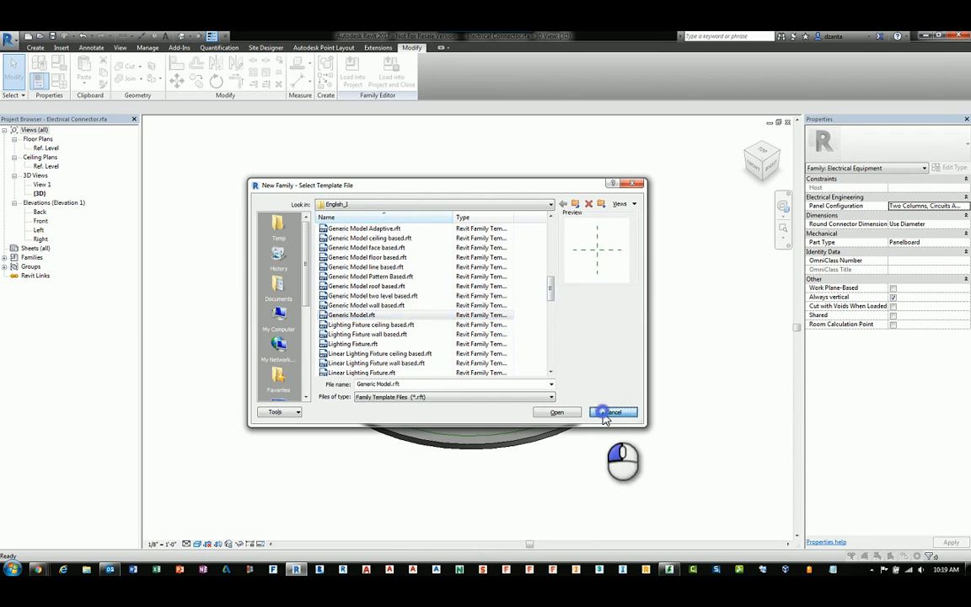
click(615, 412)
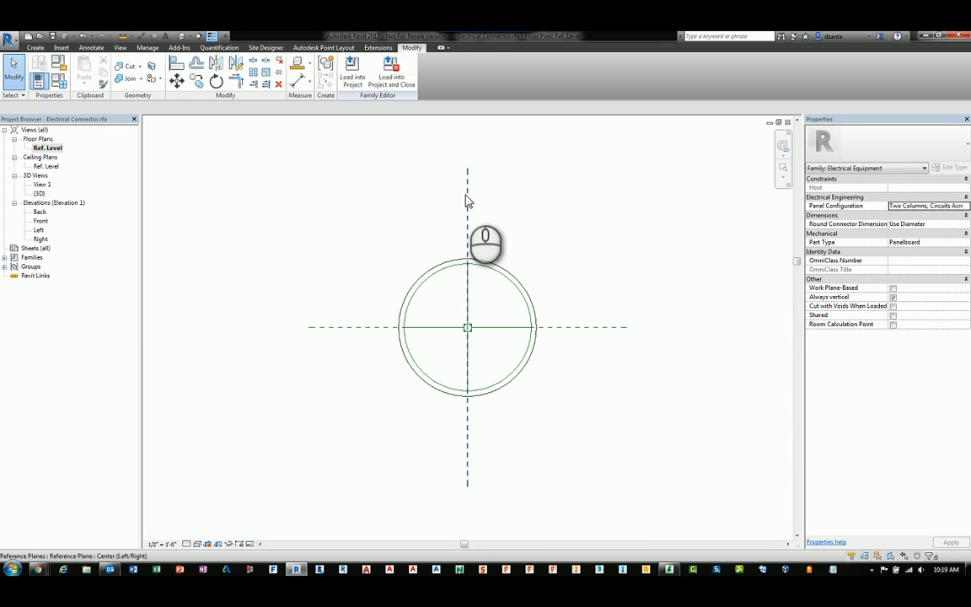
mouse_move(597, 329)
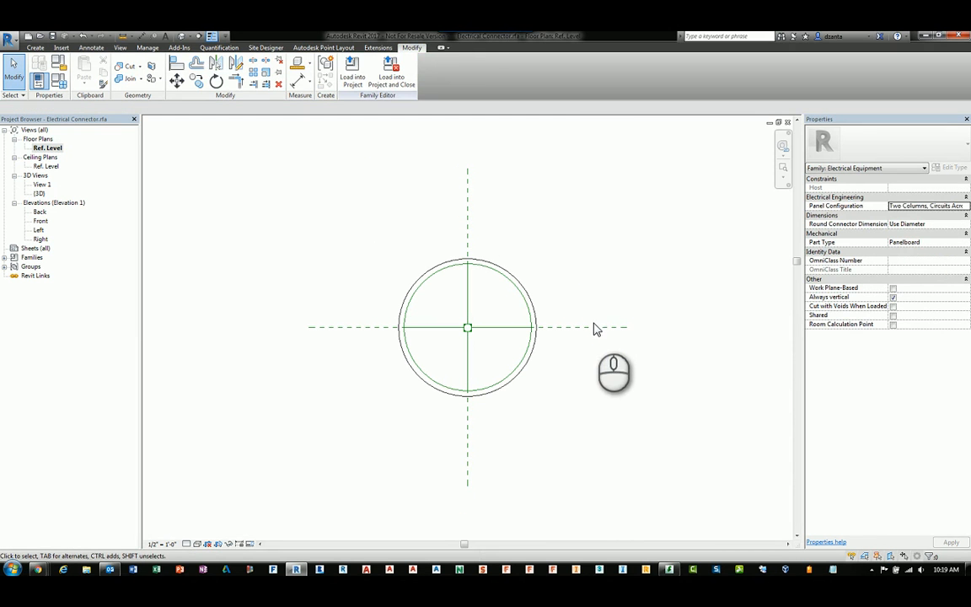
Inspect the one-inch ring extrusion, then open the Front elevation view.
click(468, 328)
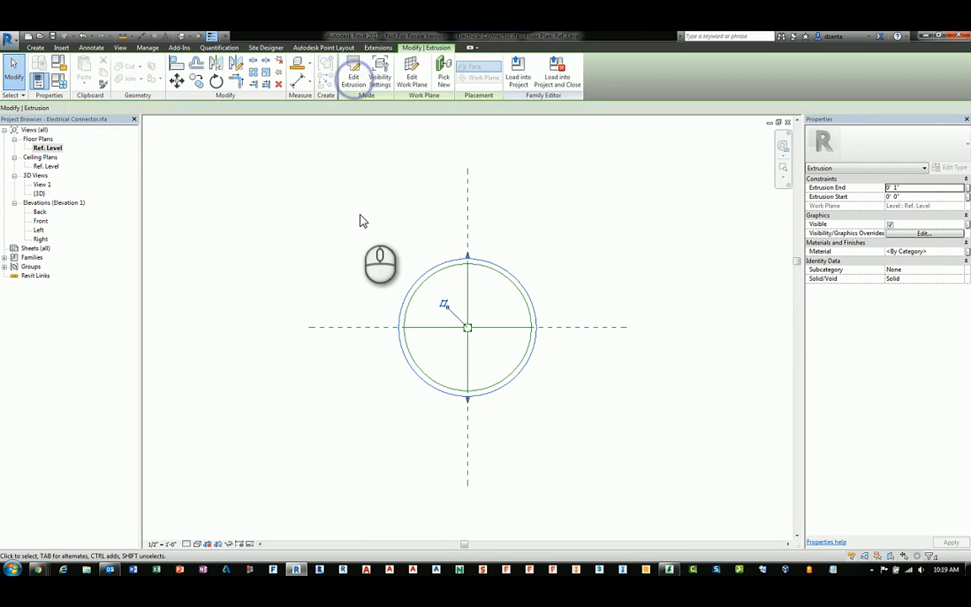
double_click(40, 220)
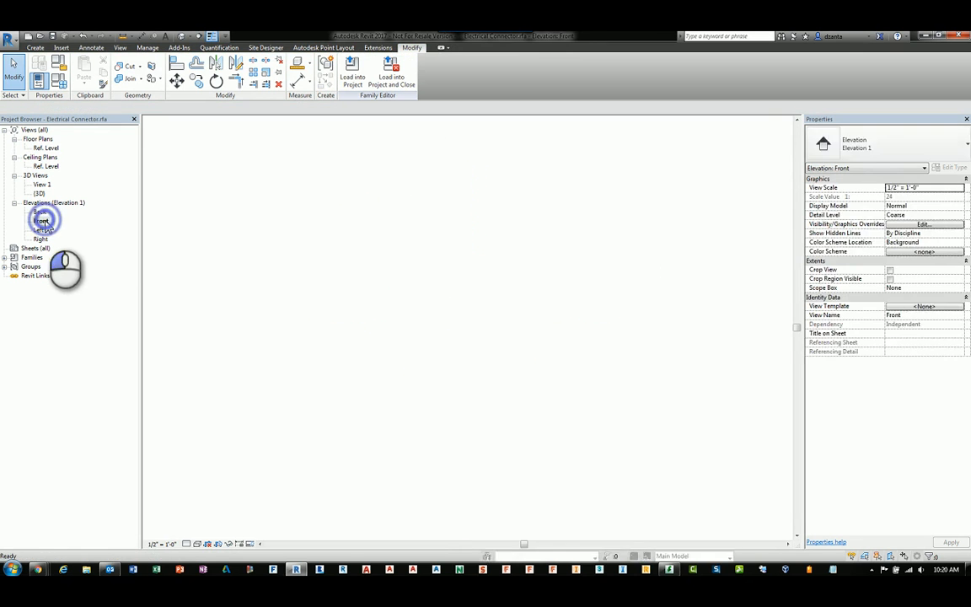
double_click(41, 220)
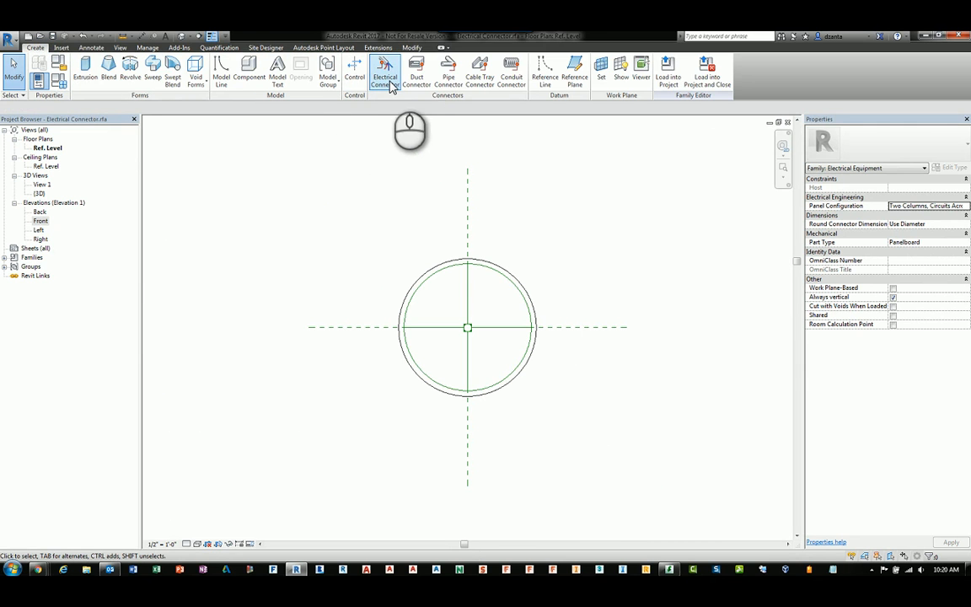
mouse_move(384, 74)
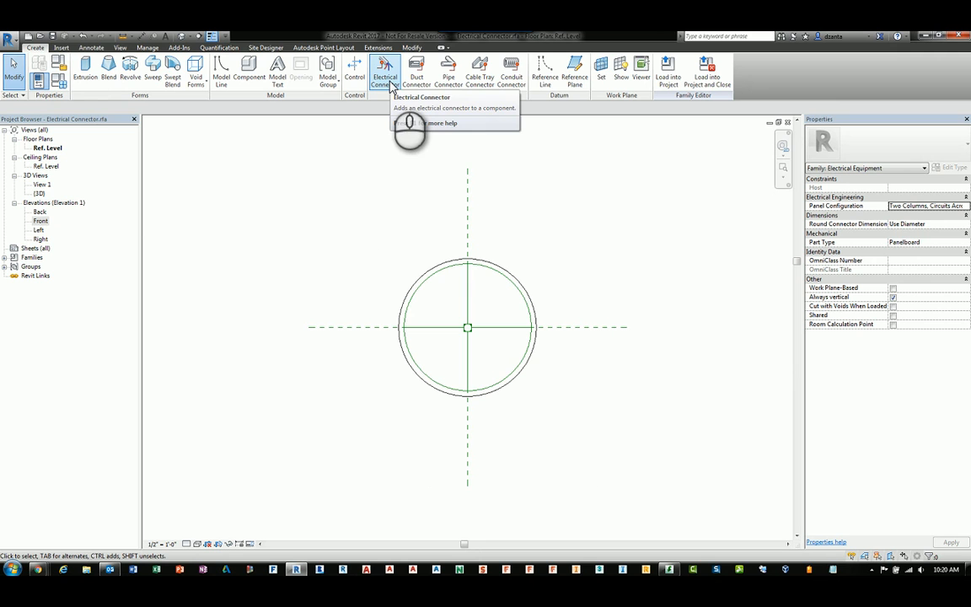
mouse_move(548, 232)
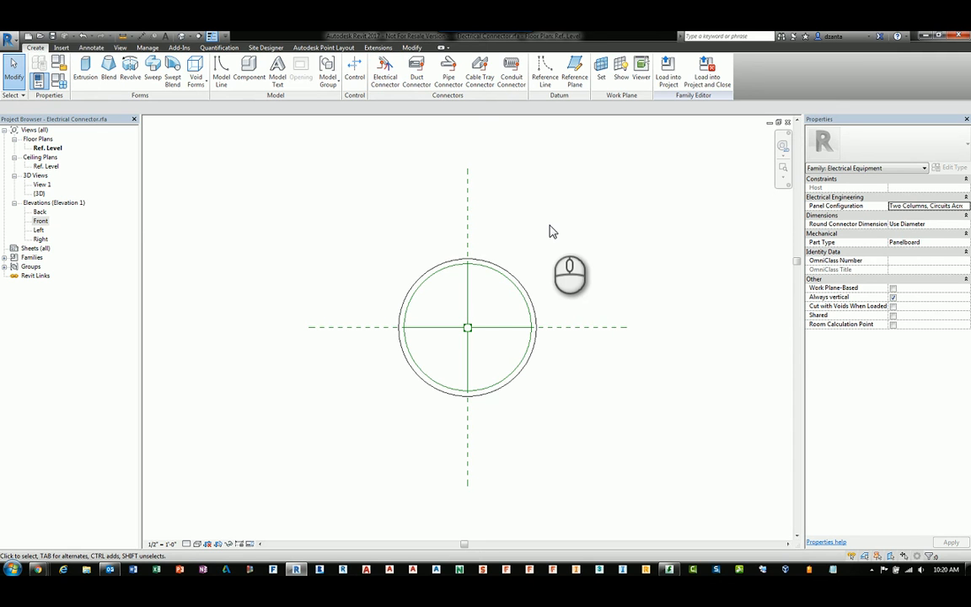
mouse_move(495, 280)
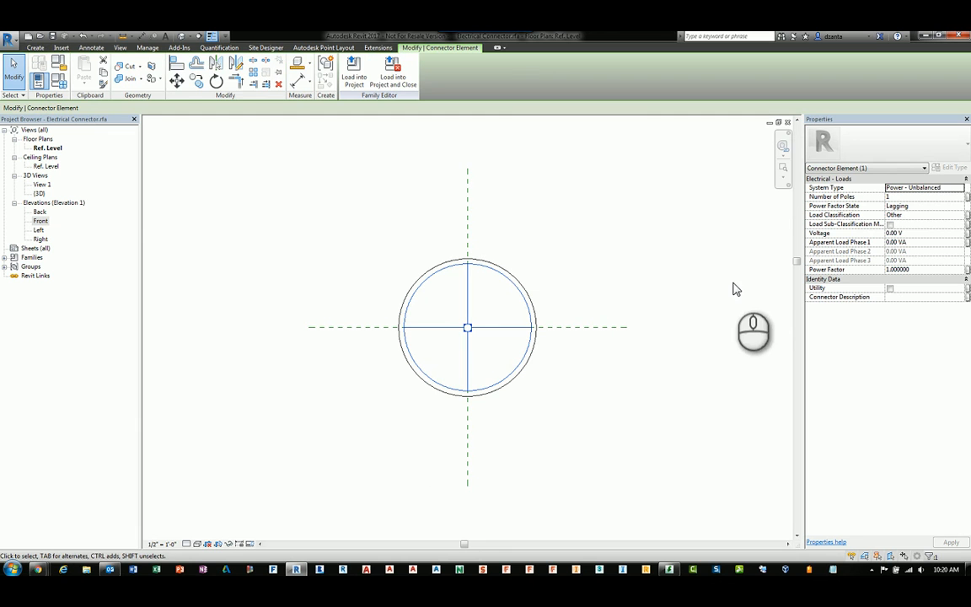
mouse_move(840, 249)
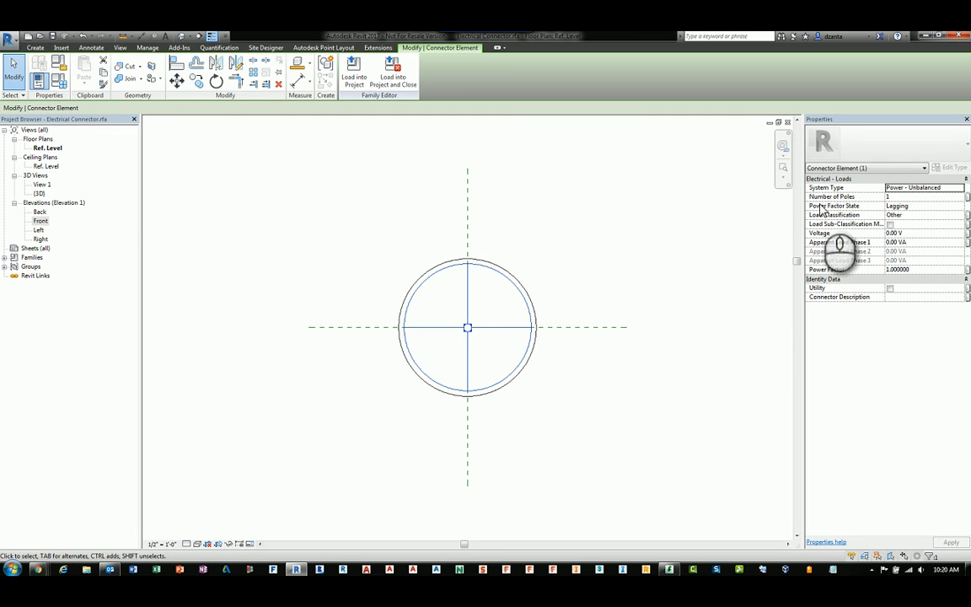
mouse_move(894, 291)
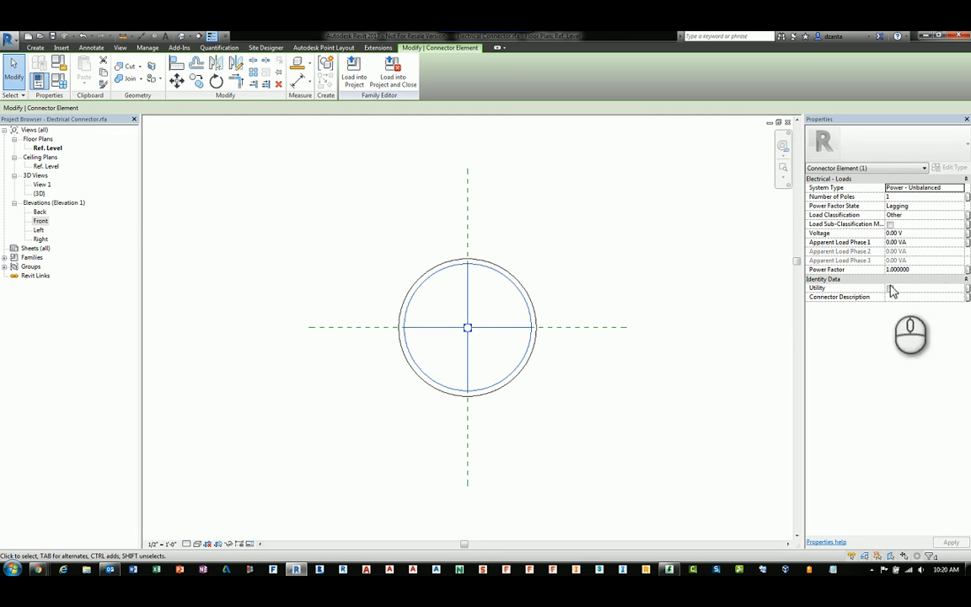
mouse_move(909, 282)
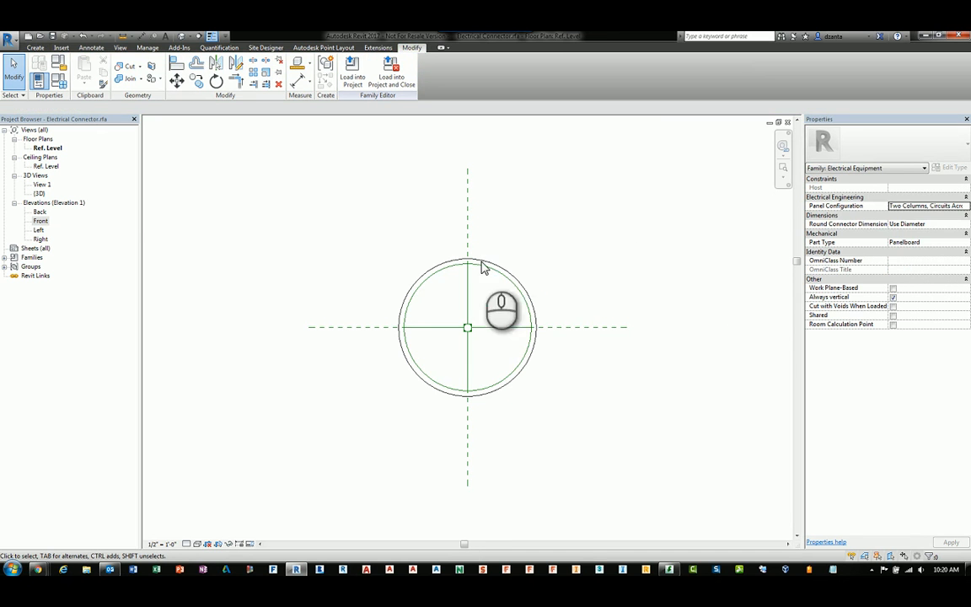
mouse_move(442, 120)
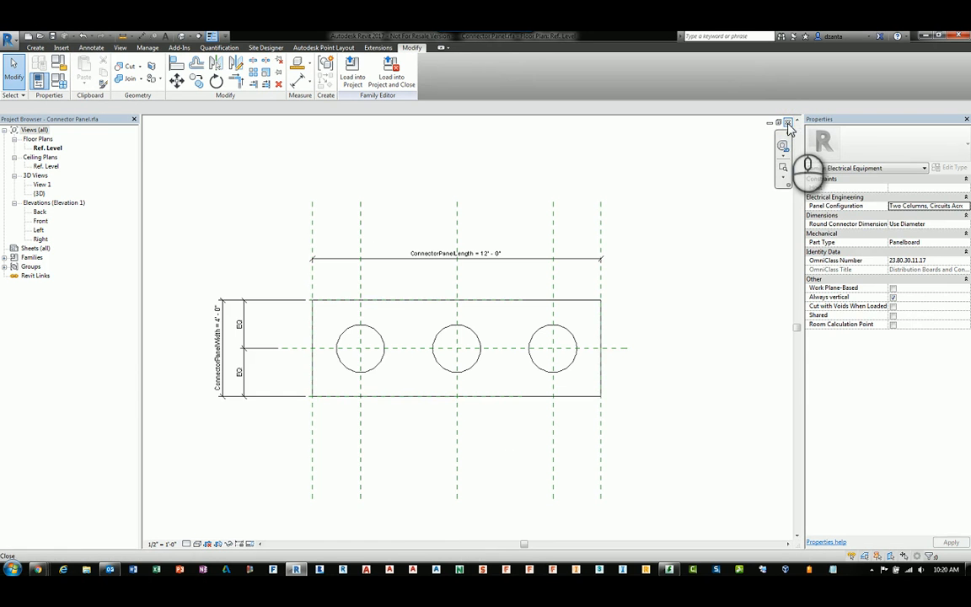
Check the panel body extrusion's 6" depth, then clear the selection.
click(455, 346)
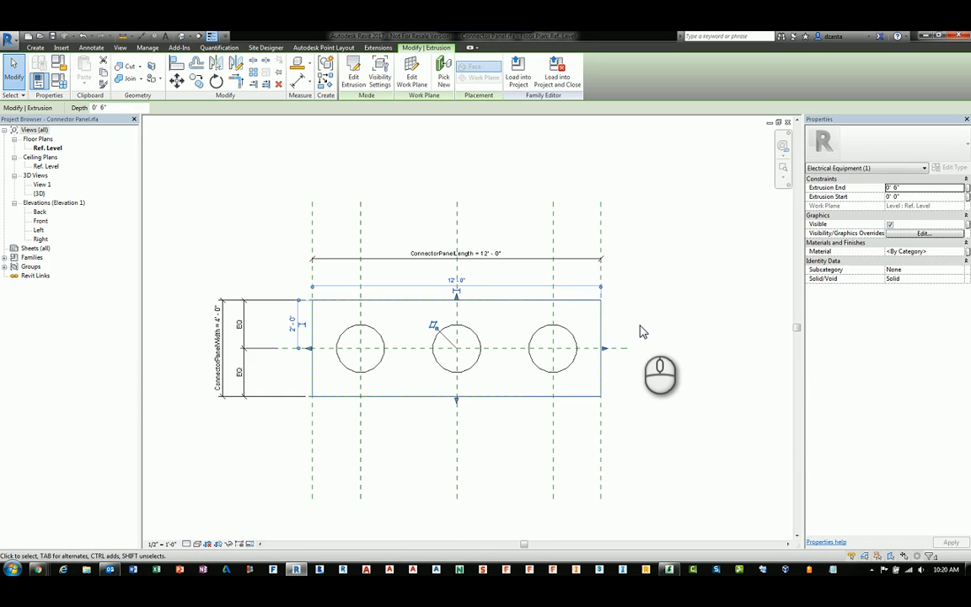
click(308, 278)
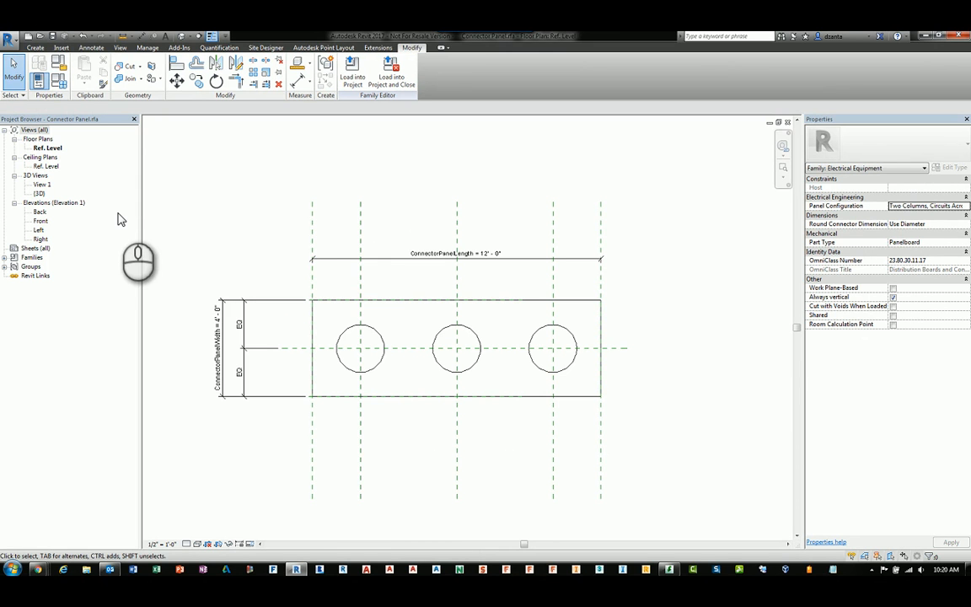
click(361, 347)
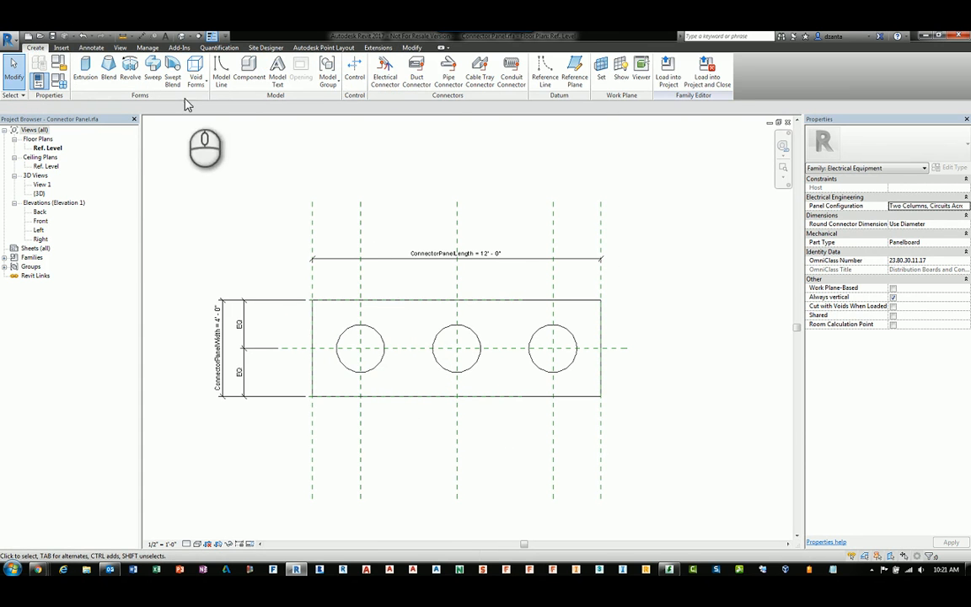
mouse_move(248, 69)
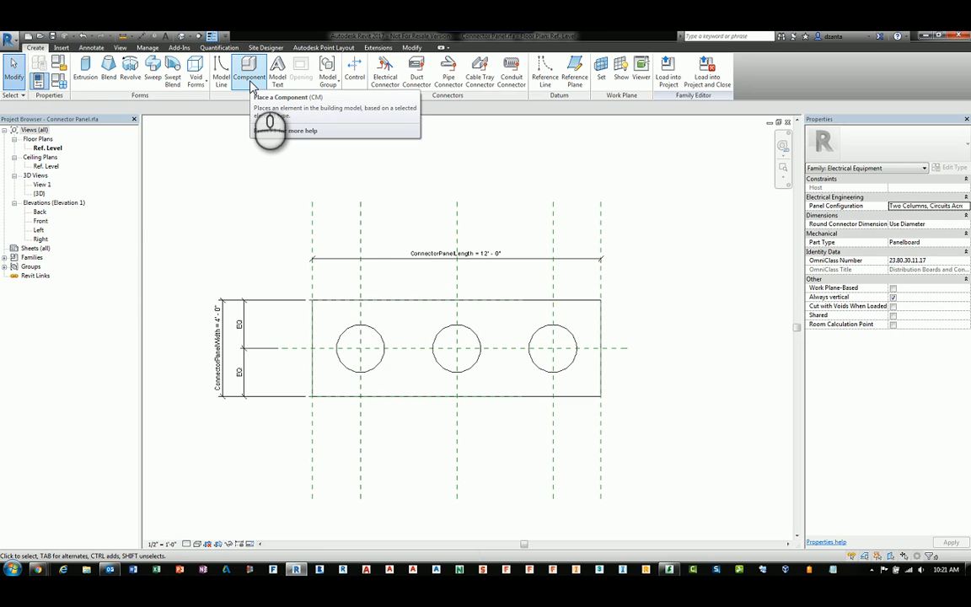
mouse_move(250, 71)
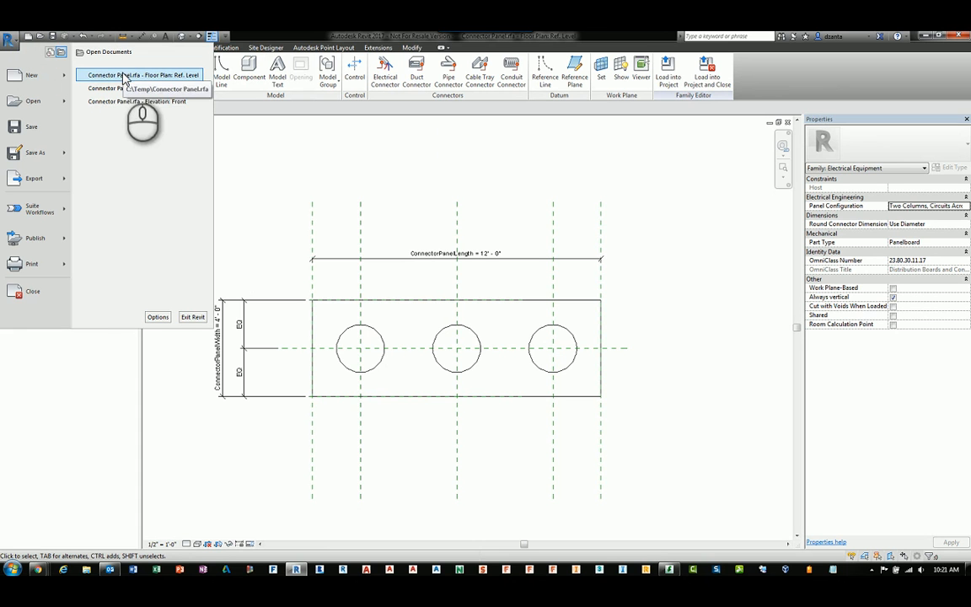
mouse_move(135, 88)
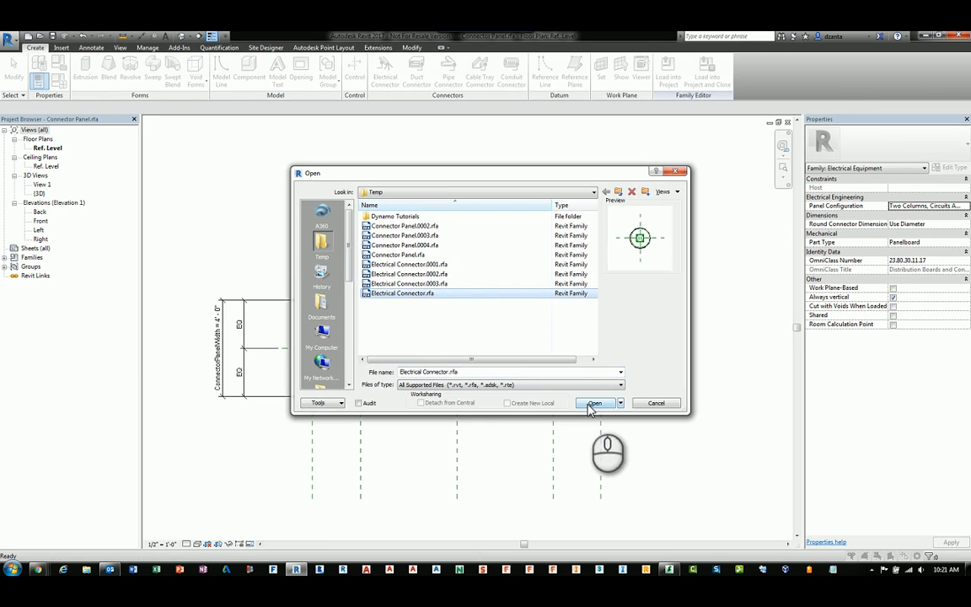
Try loading Electrical Connector into Connector Panel and close the could-not-load warning.
click(595, 402)
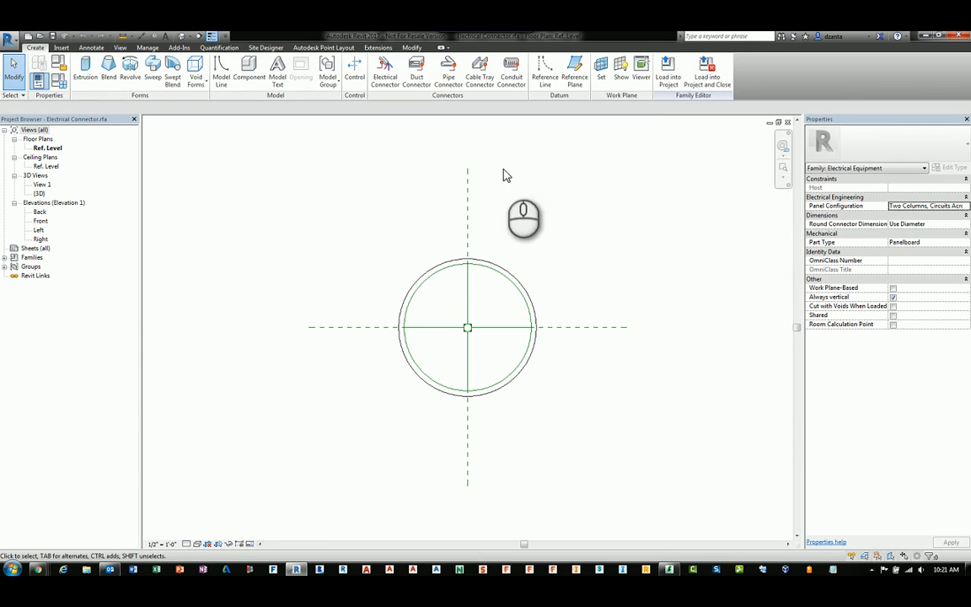
mouse_move(669, 72)
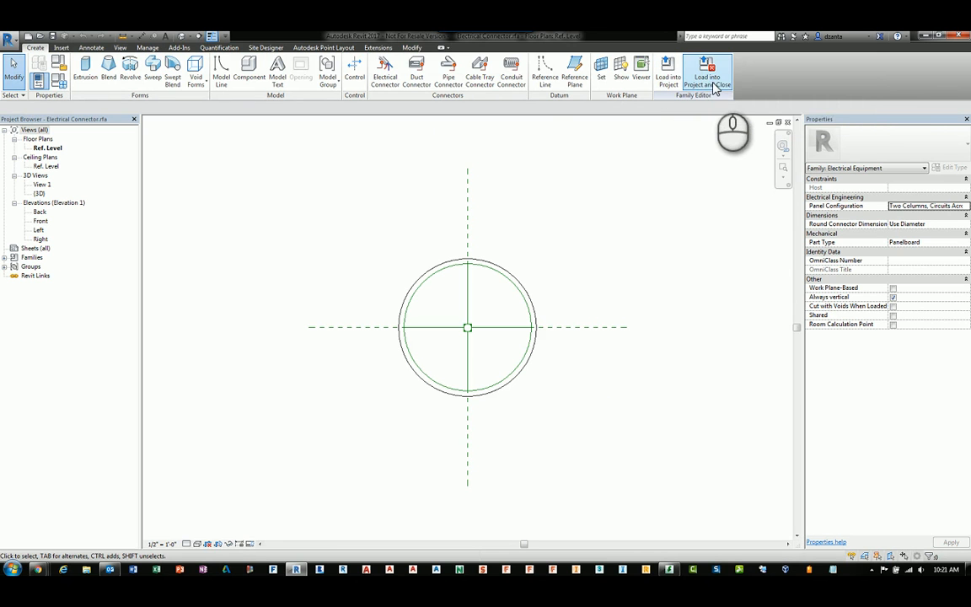
click(709, 76)
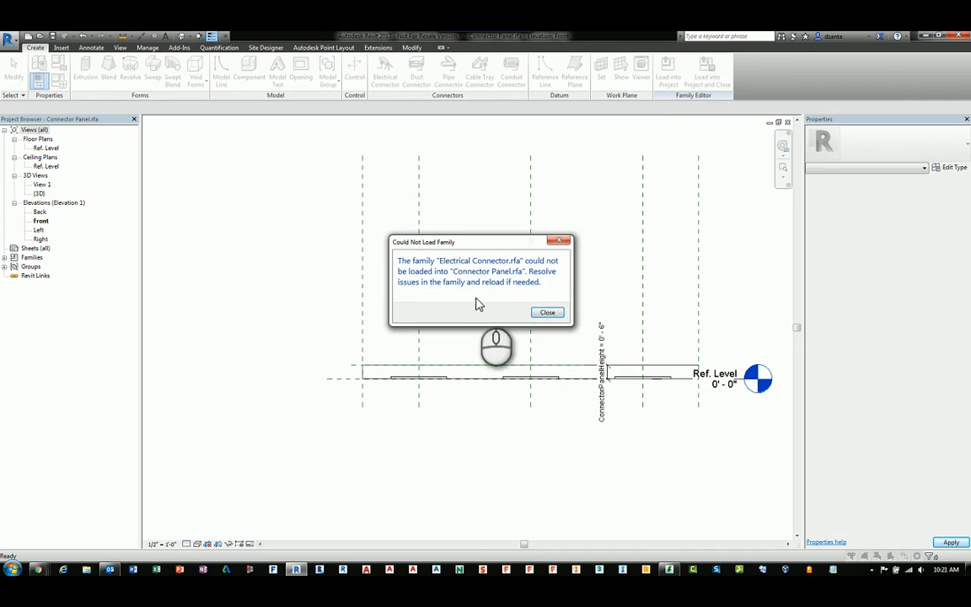
click(547, 312)
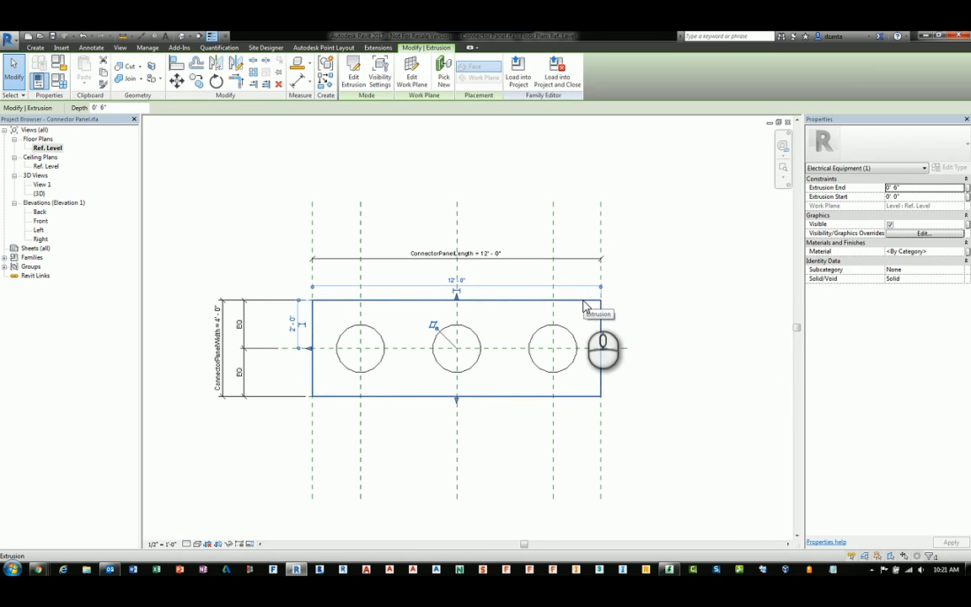
click(600, 219)
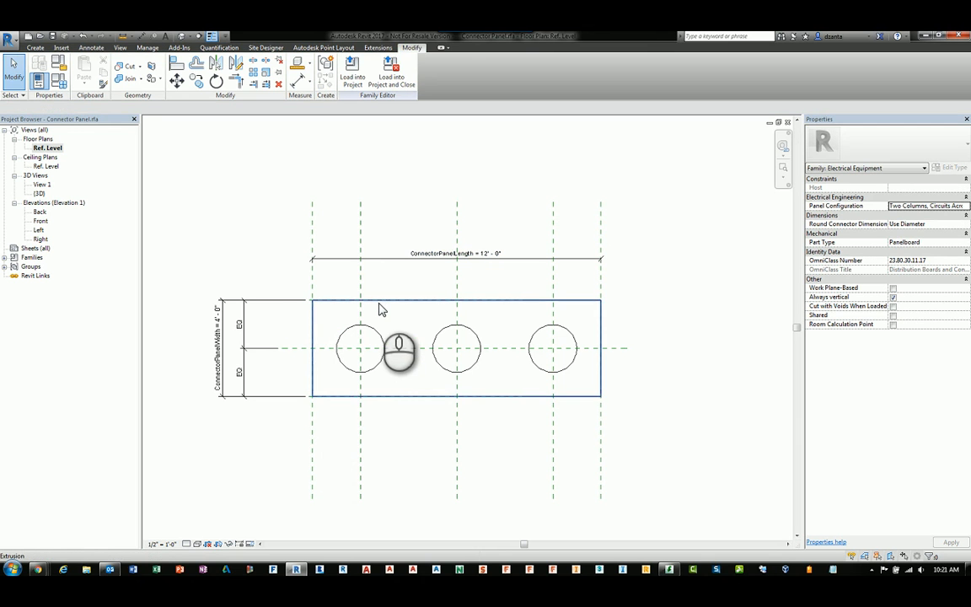
click(381, 301)
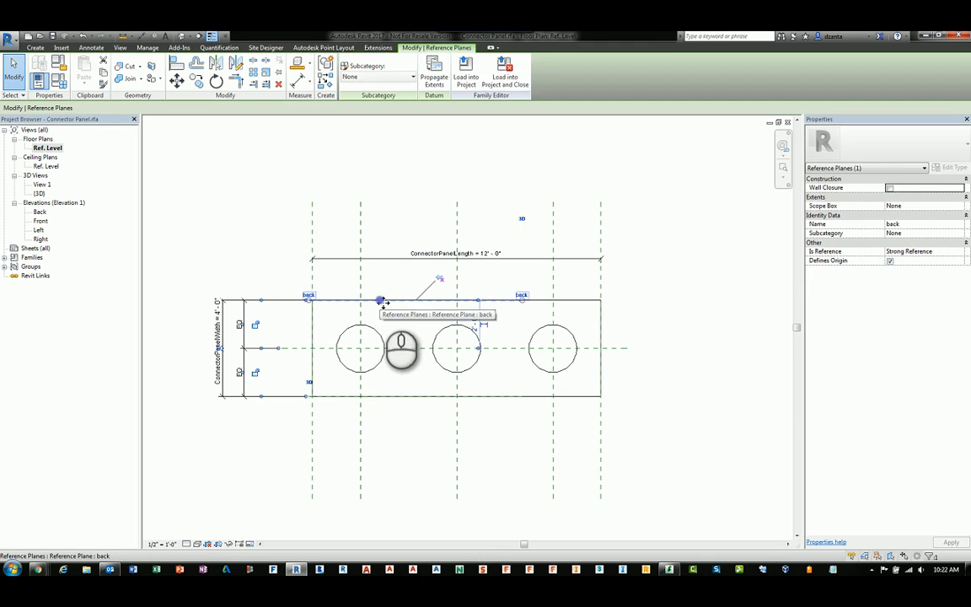
drag(379, 301, 615, 298)
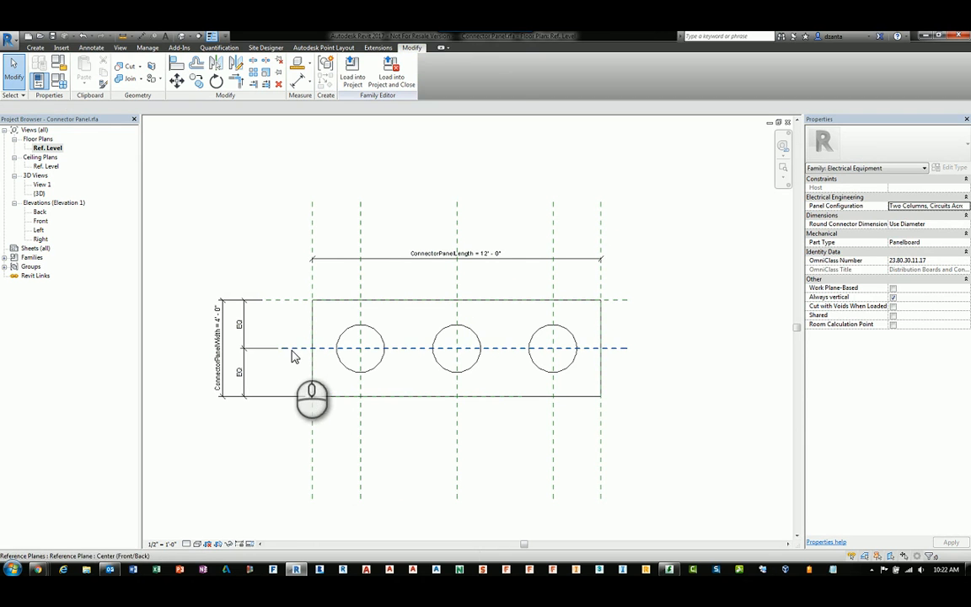
click(455, 348)
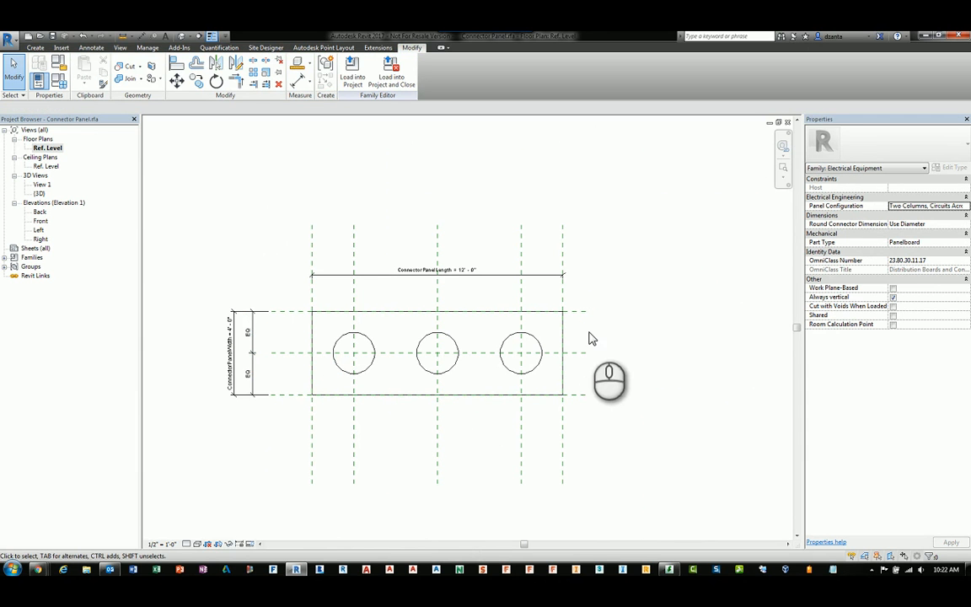
mouse_move(540, 389)
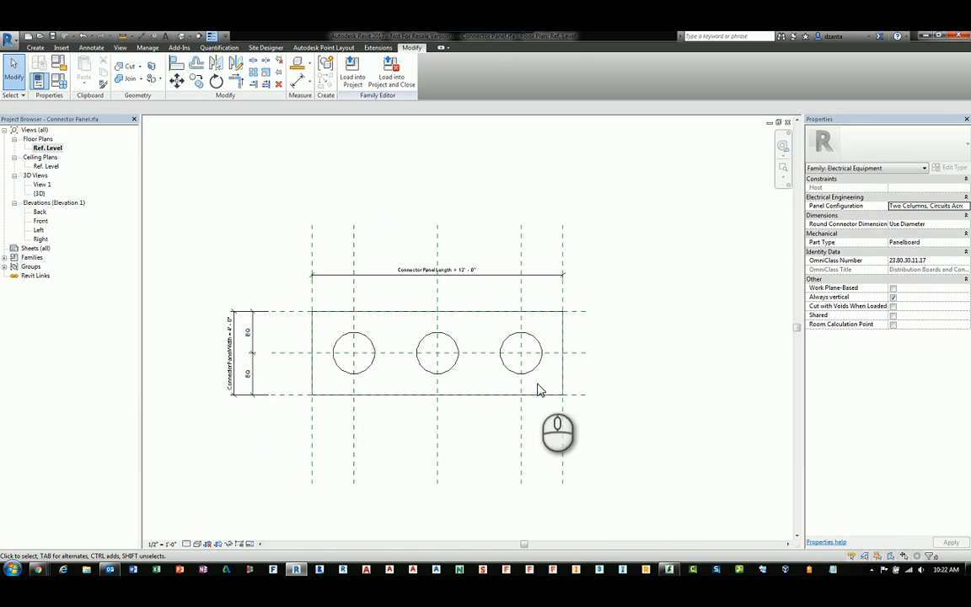
click(408, 352)
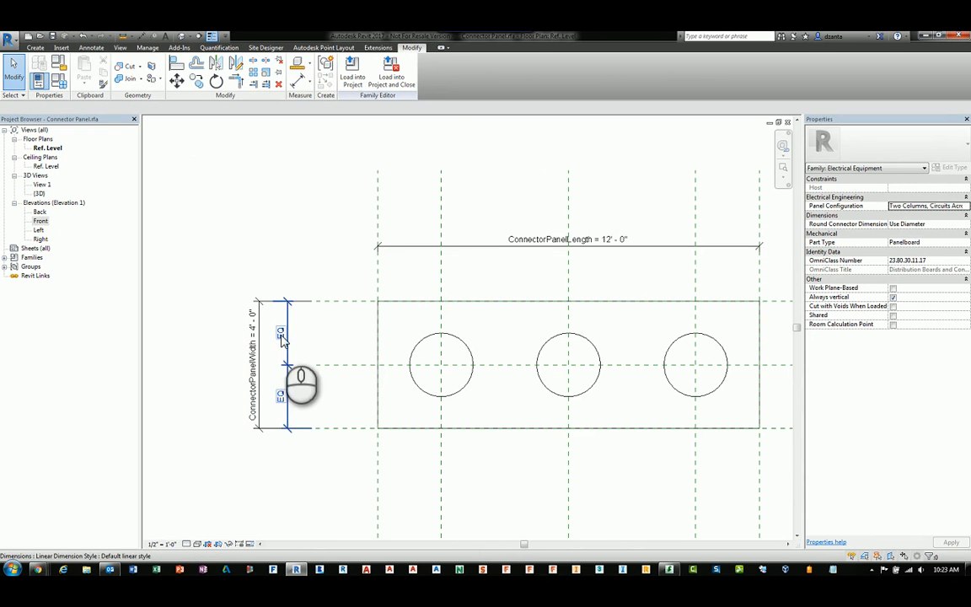
click(440, 364)
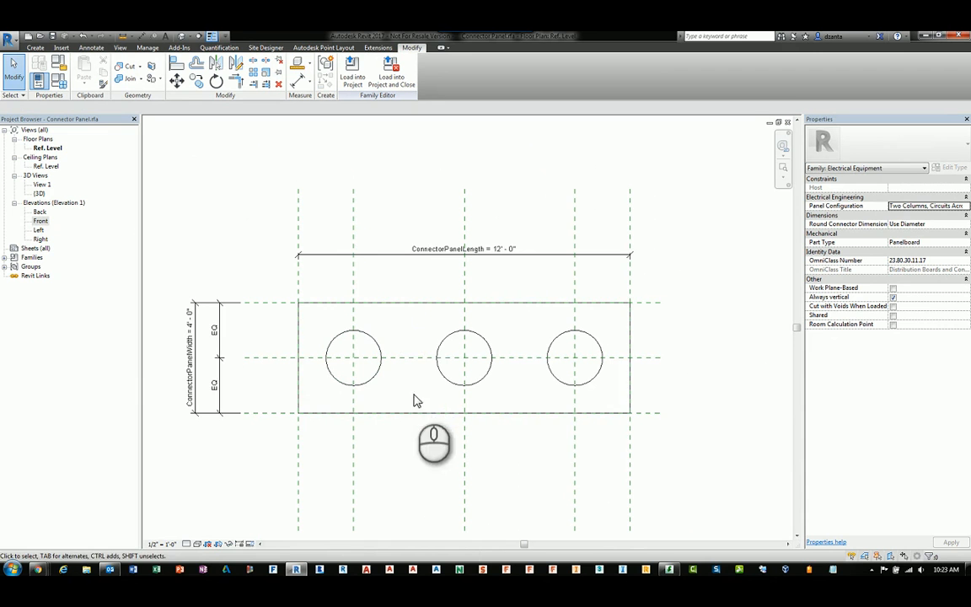
mouse_move(683, 389)
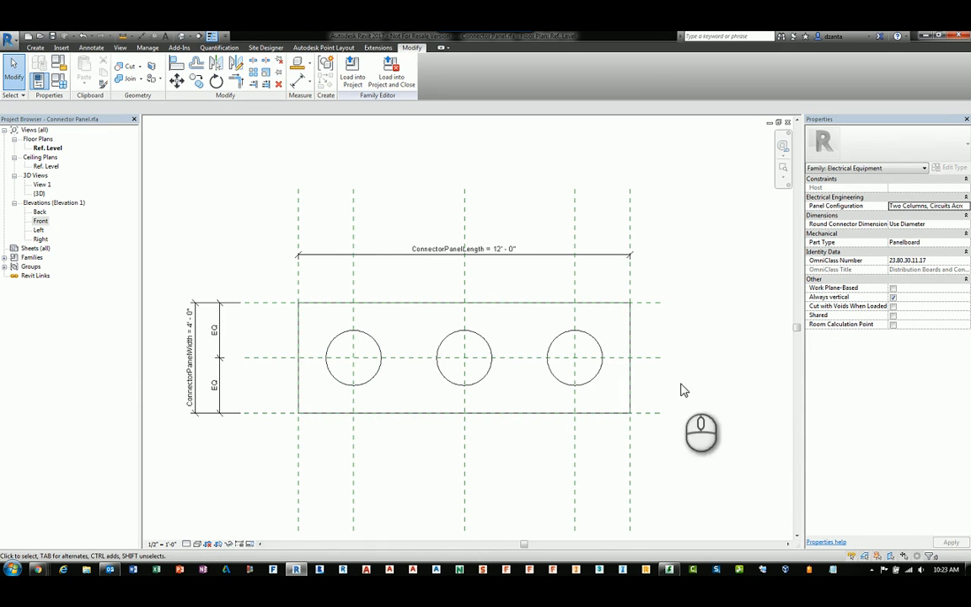
mouse_move(694, 386)
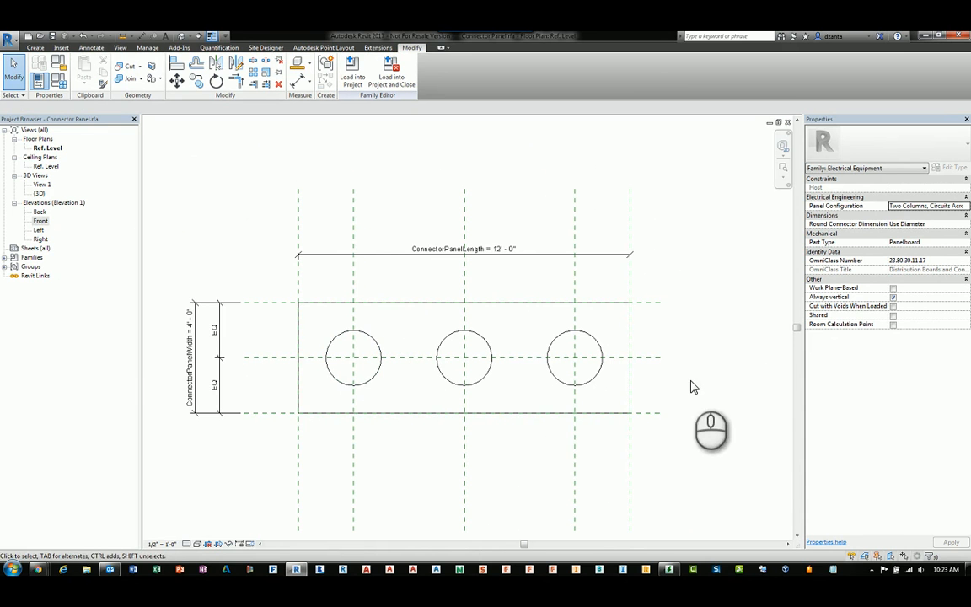
mouse_move(59, 81)
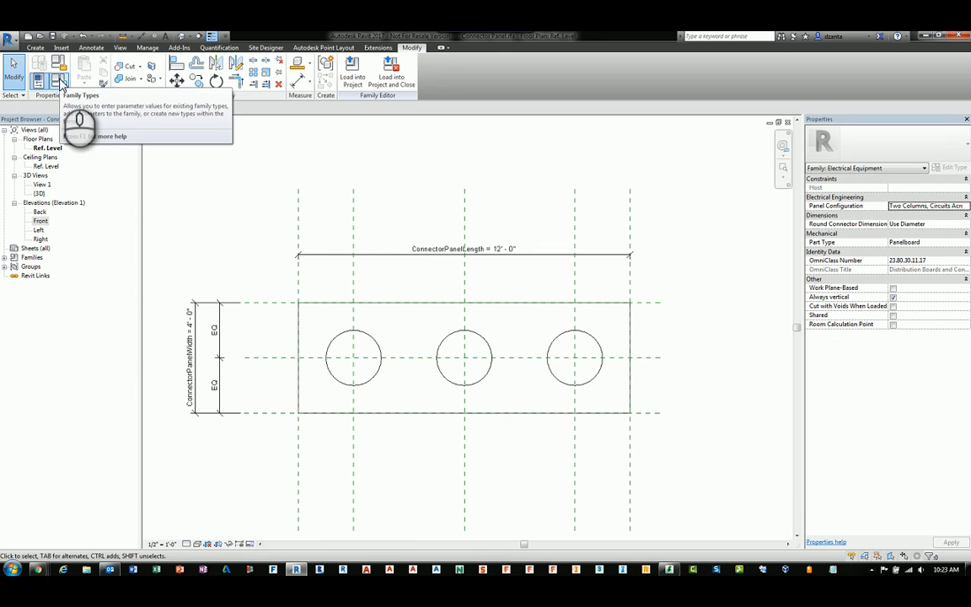
click(62, 79)
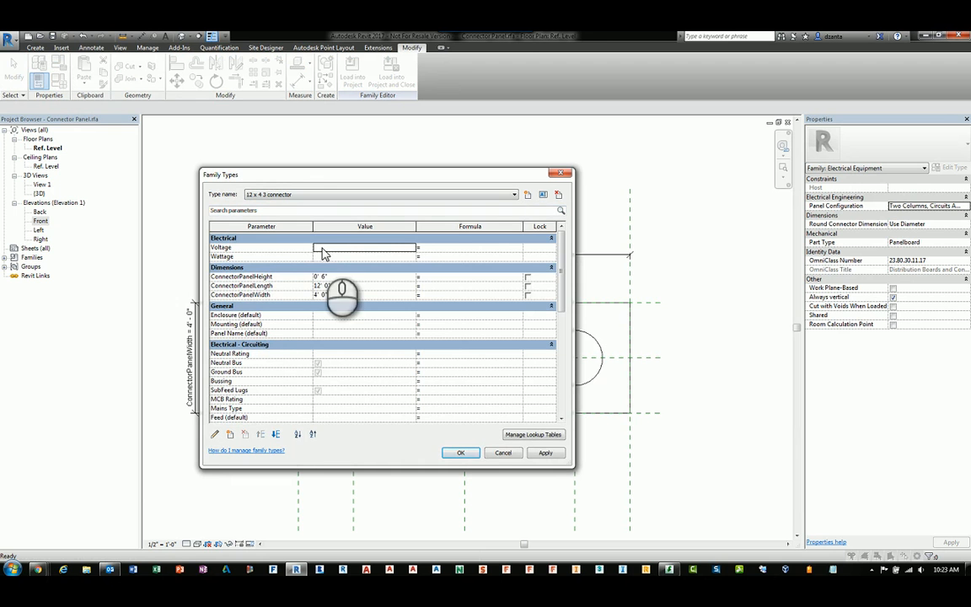
scroll(down, 3)
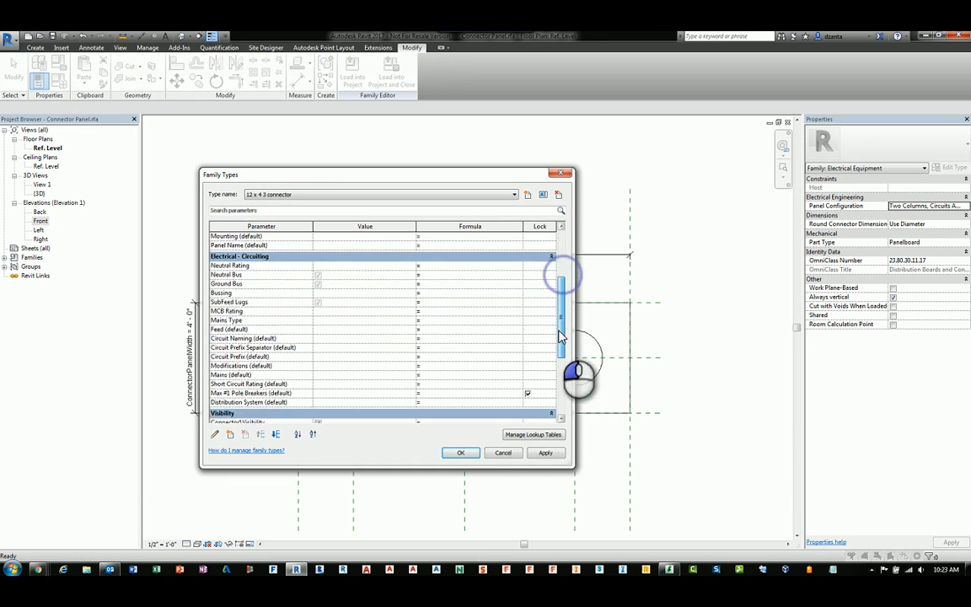
scroll(down, 3)
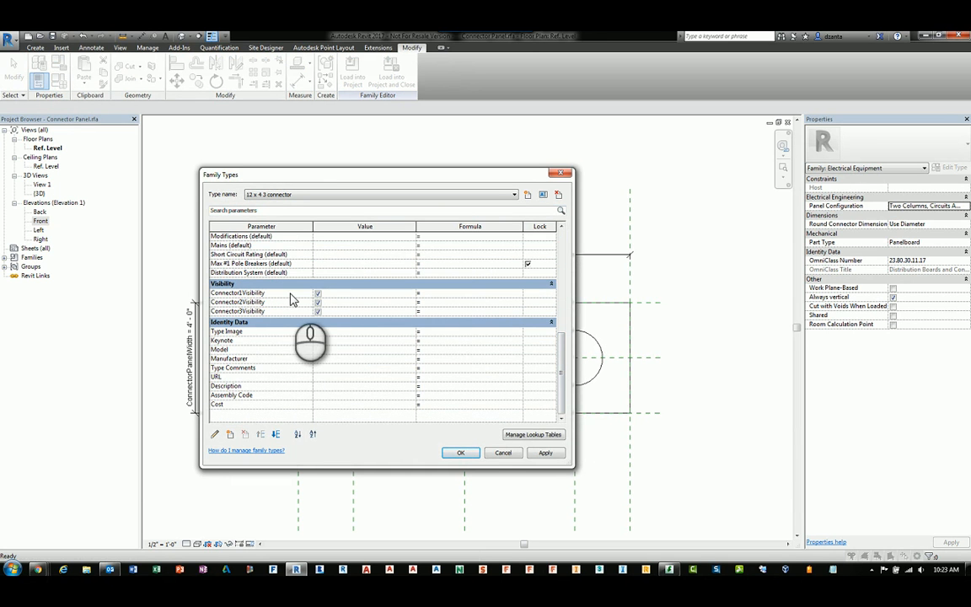
mouse_move(295, 310)
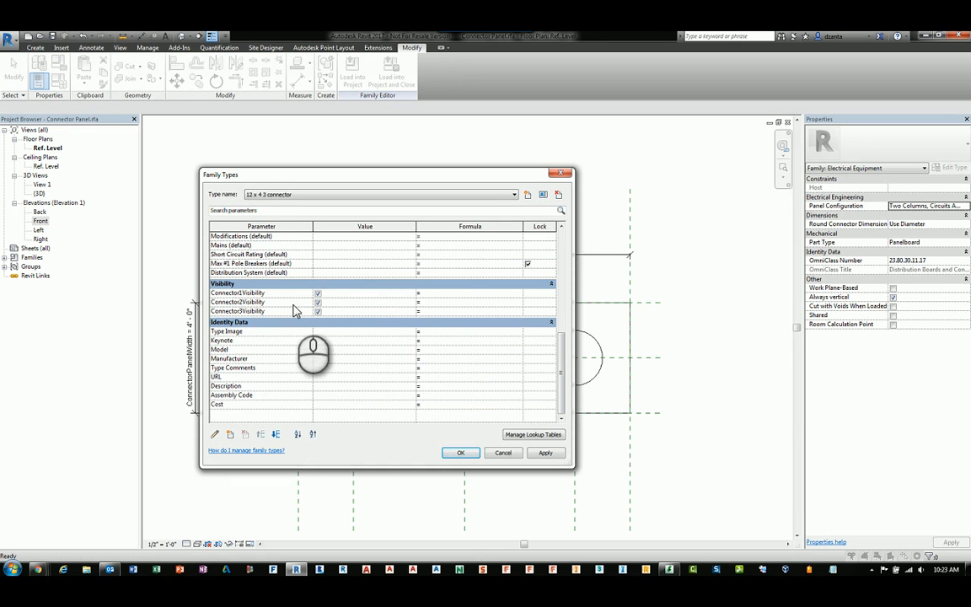
mouse_move(453, 378)
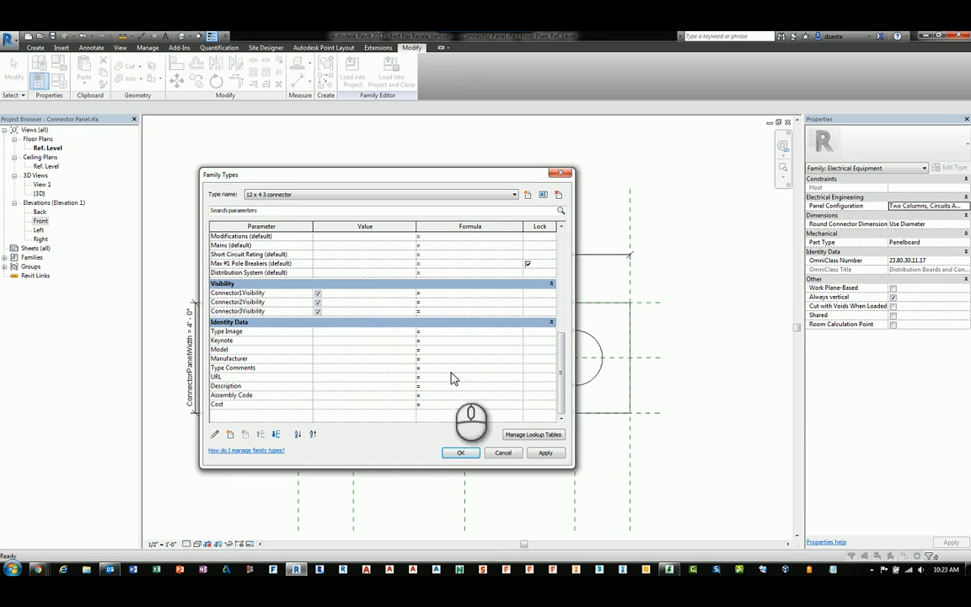
click(460, 453)
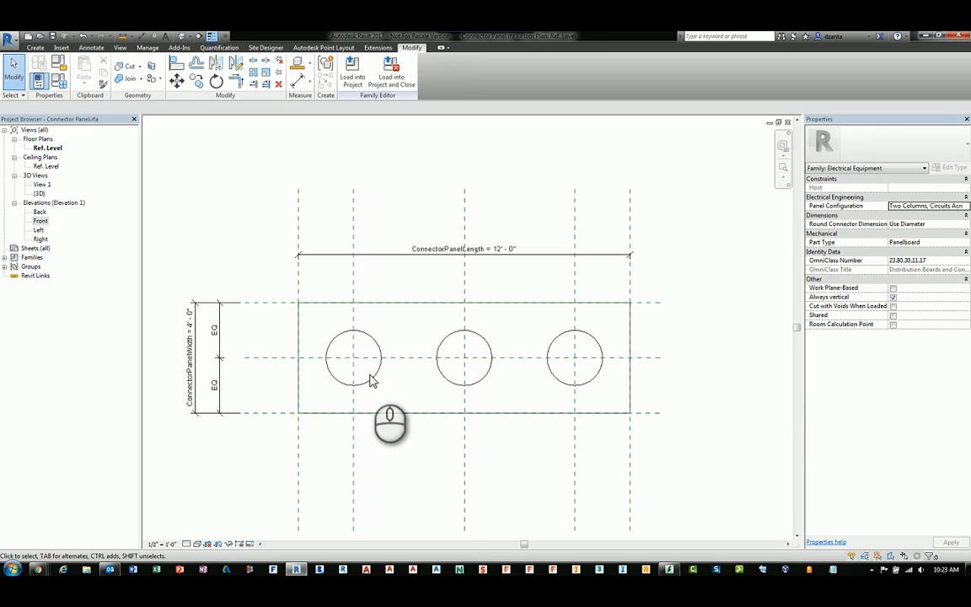
Select the left connector and open the parameter association for its Visible setting.
click(353, 357)
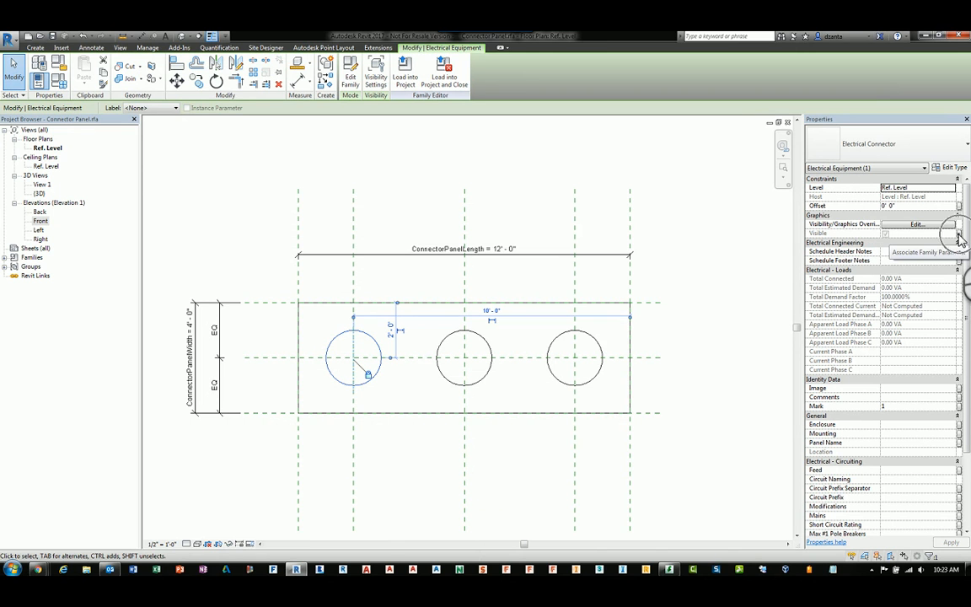
click(959, 232)
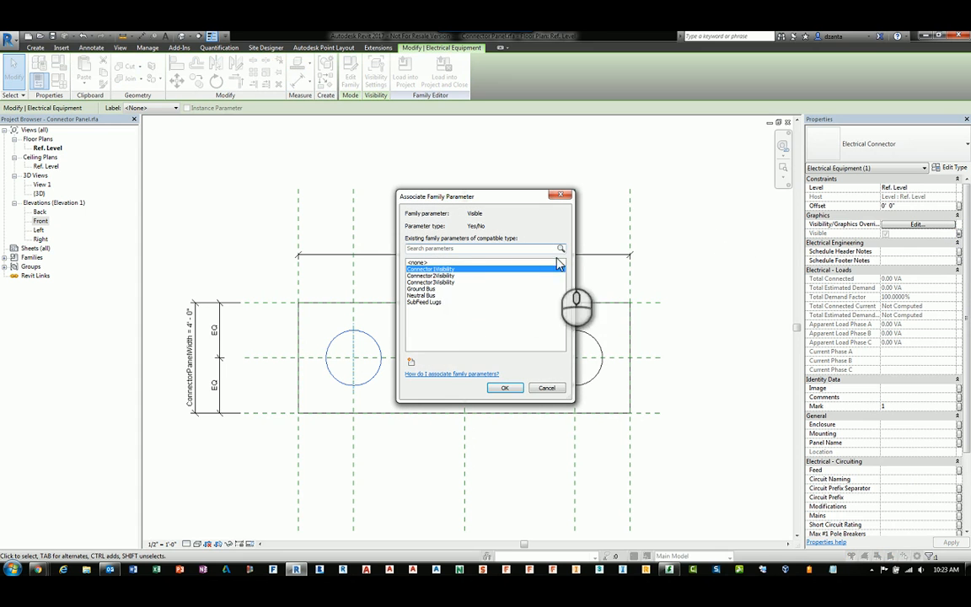
mouse_move(412, 361)
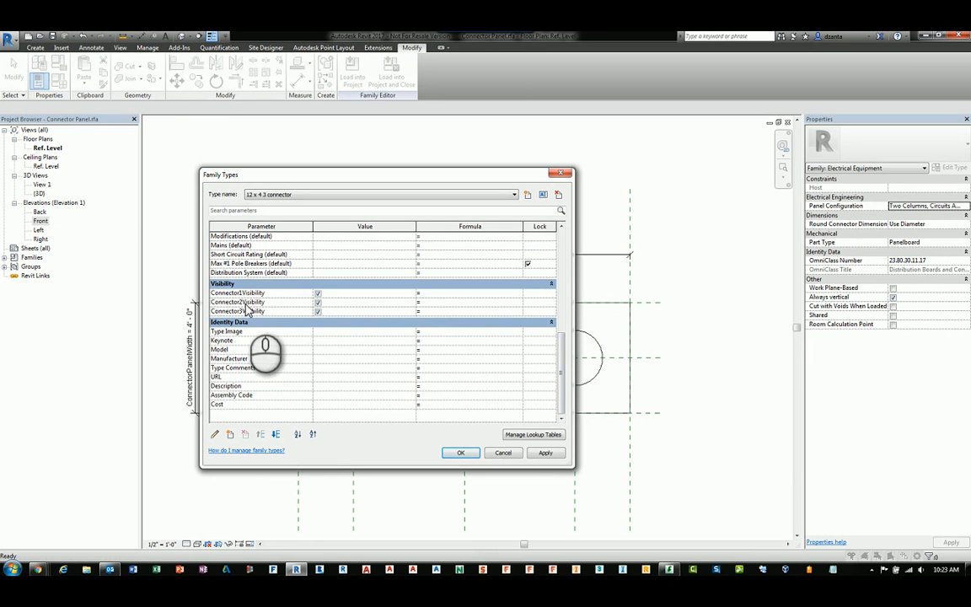
click(236, 292)
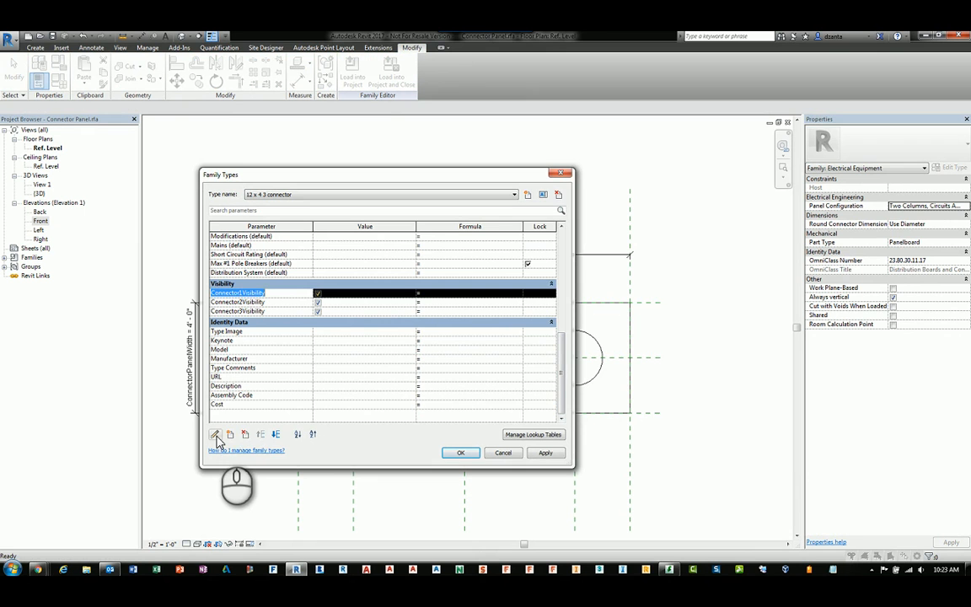
click(215, 434)
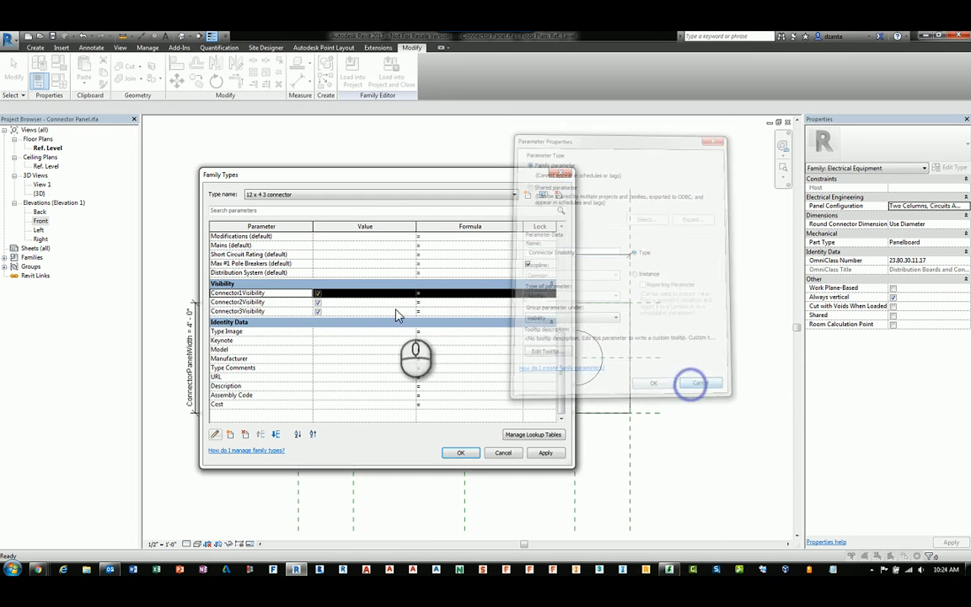
click(698, 384)
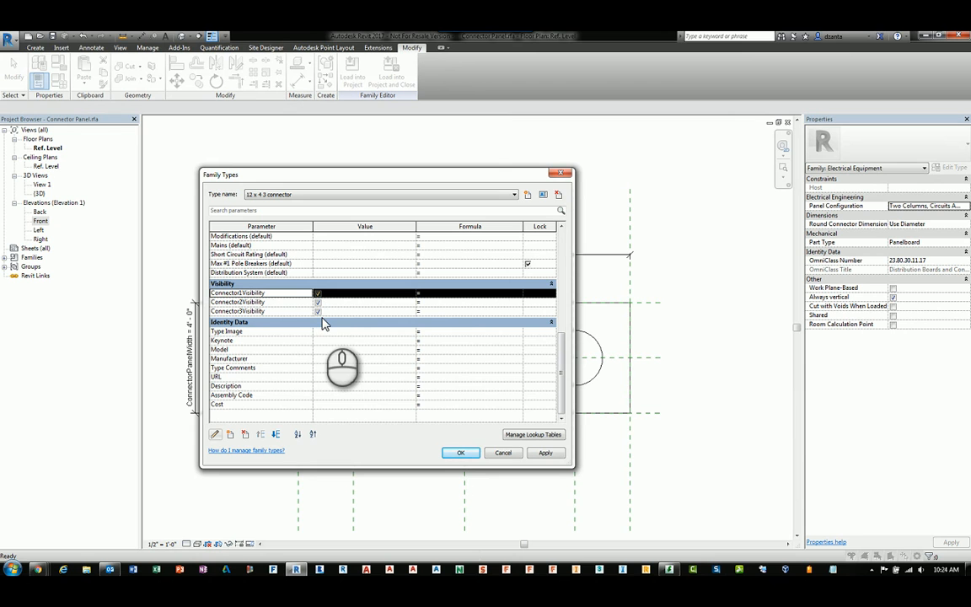
mouse_move(493, 452)
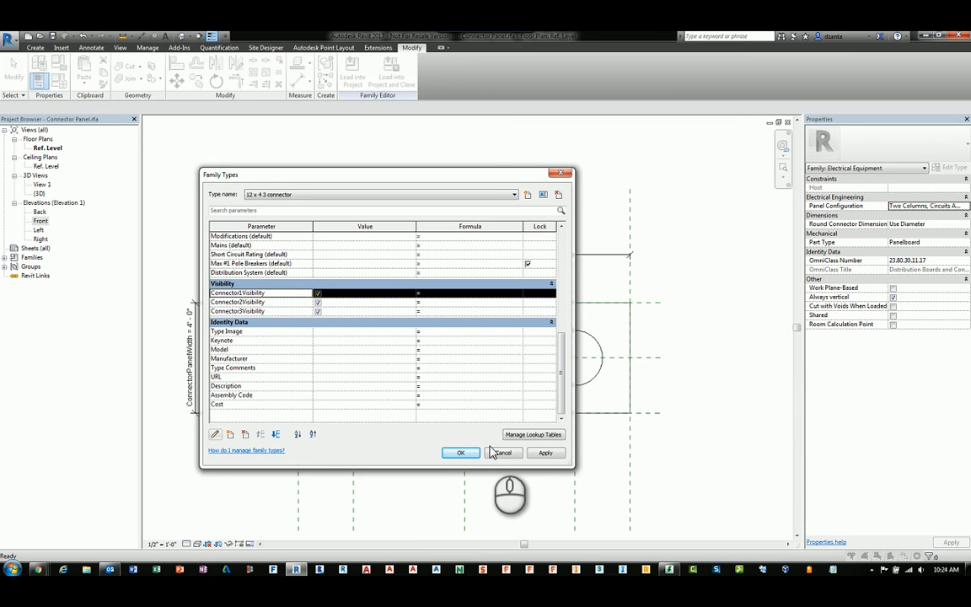
mouse_move(495, 456)
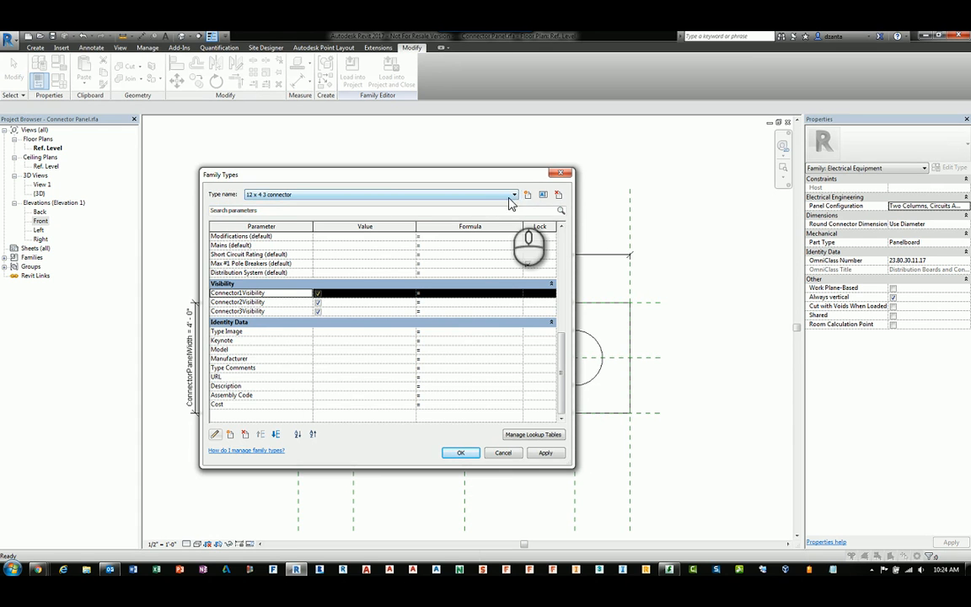
For type 4 x 4 1 connector, hide Connector2Visibility and Connector3Visibility.
click(514, 195)
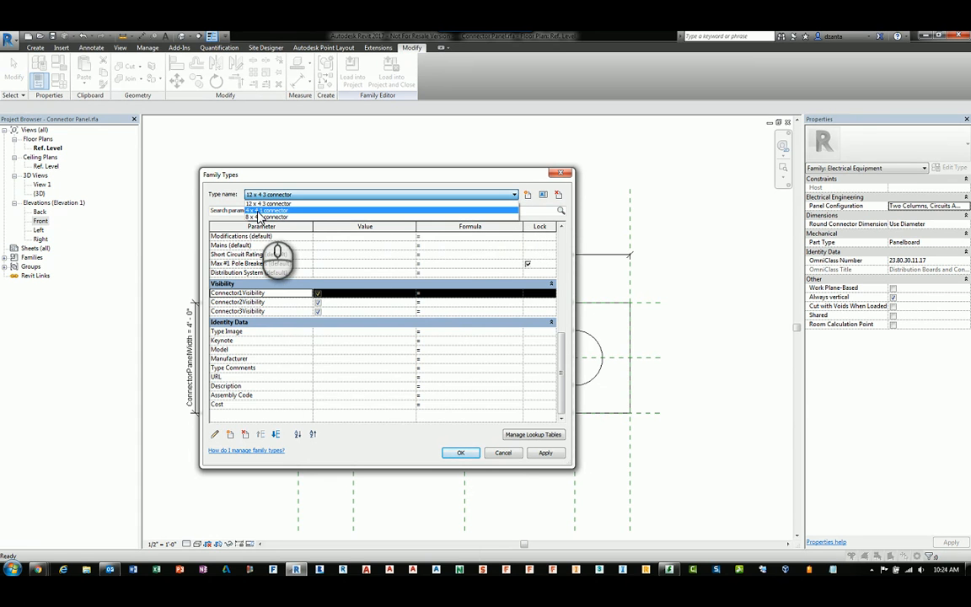
click(266, 217)
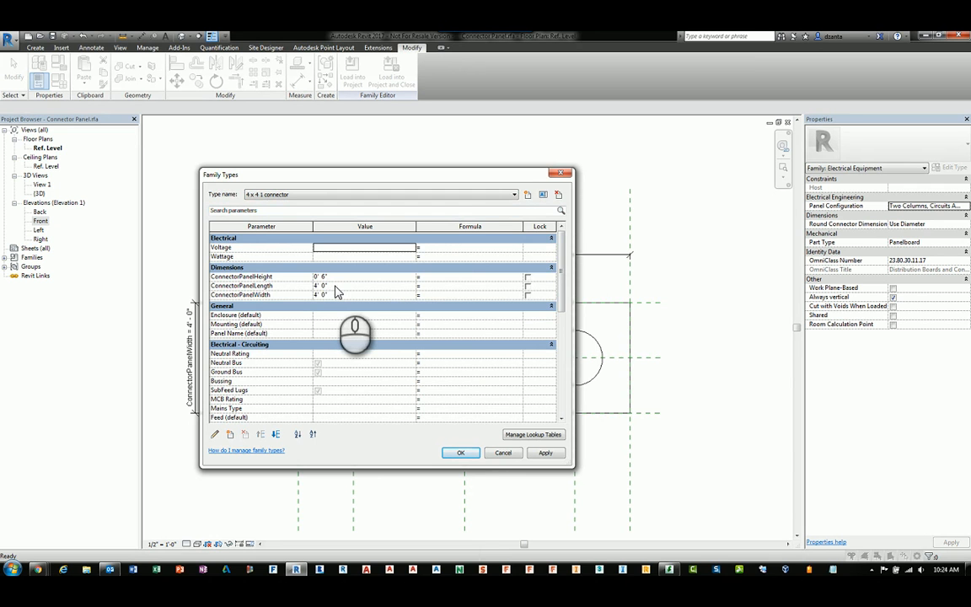
mouse_move(344, 283)
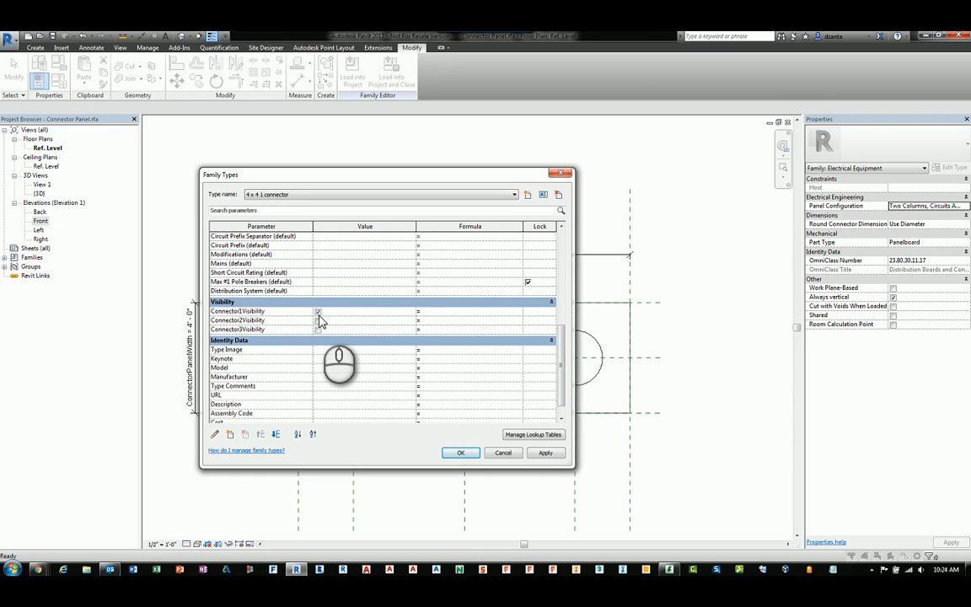
click(318, 311)
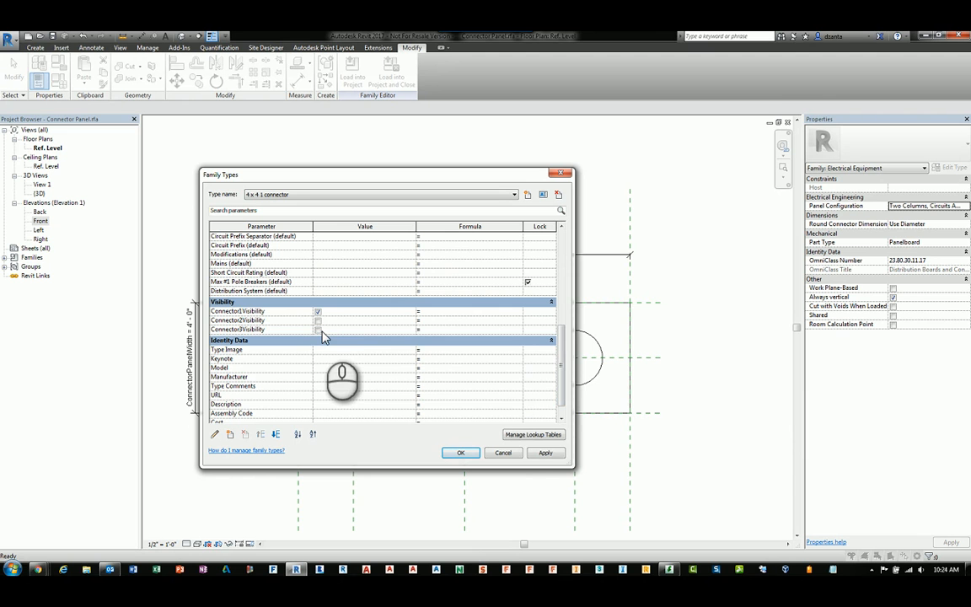
click(545, 453)
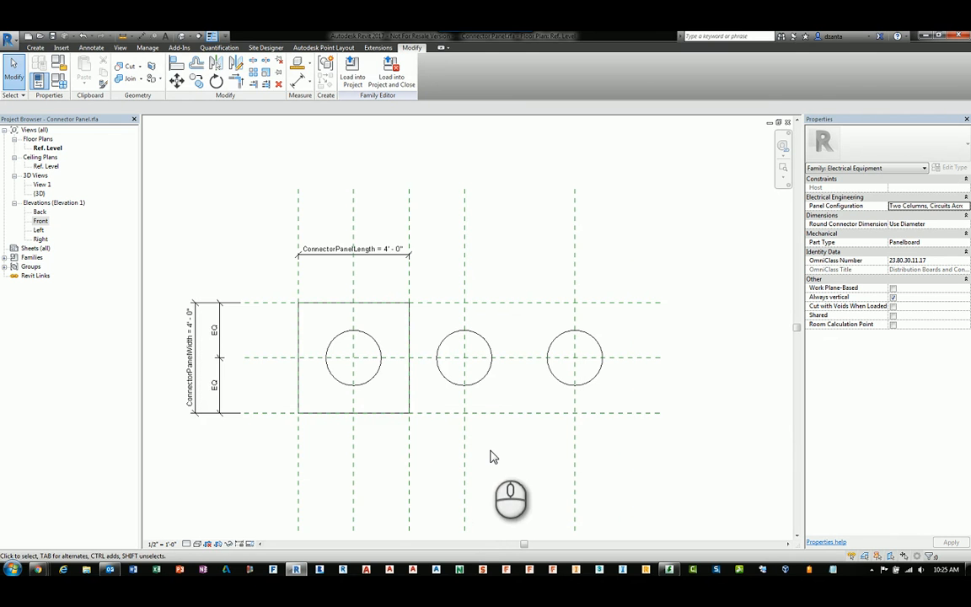
mouse_move(280, 388)
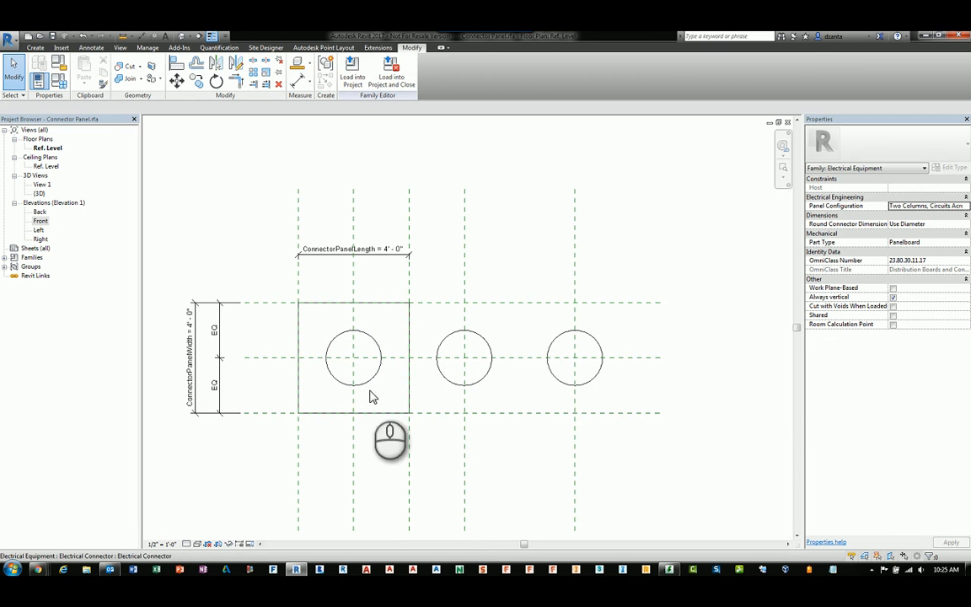
Turn Preview Visibility On so the 4' panel shows only connector 1.
click(575, 358)
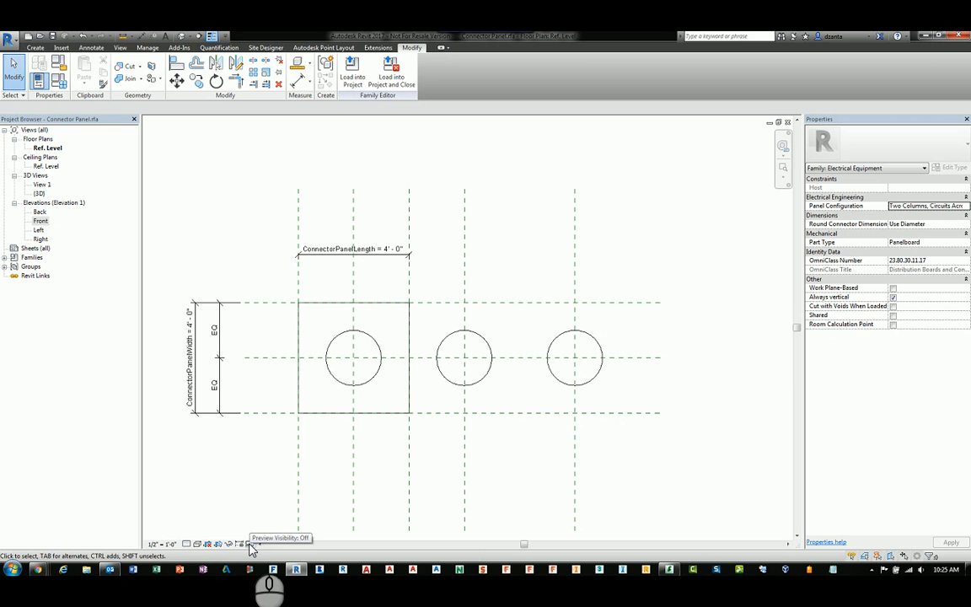
click(242, 544)
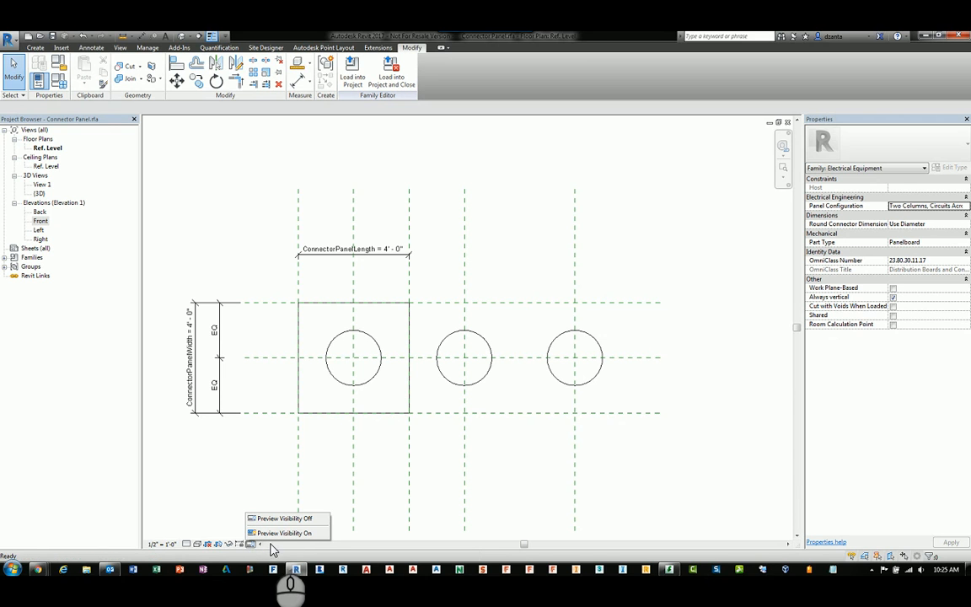
click(284, 518)
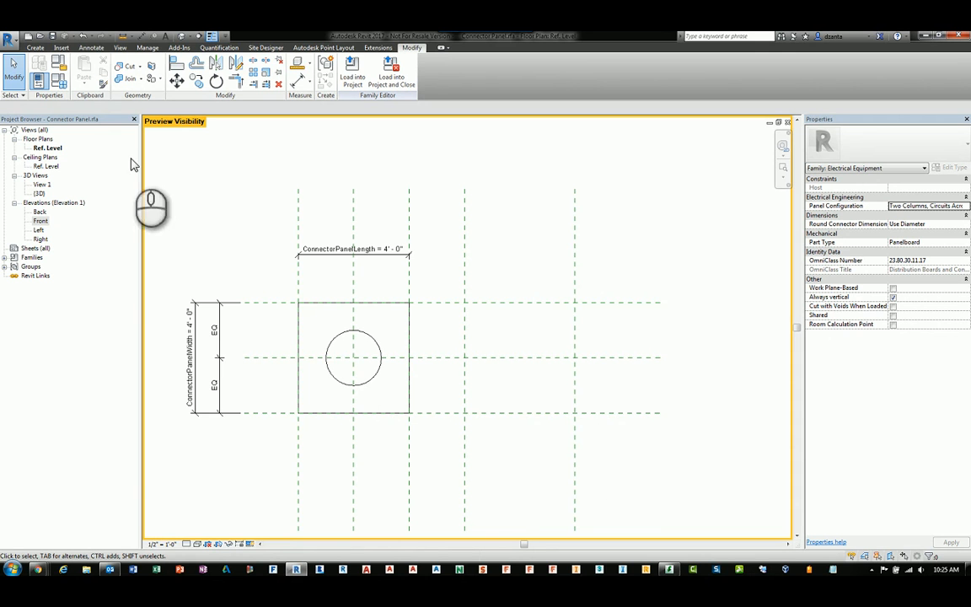
Switch Family Types to 8 x 4 2 connector and review its visibility parameters.
click(13, 76)
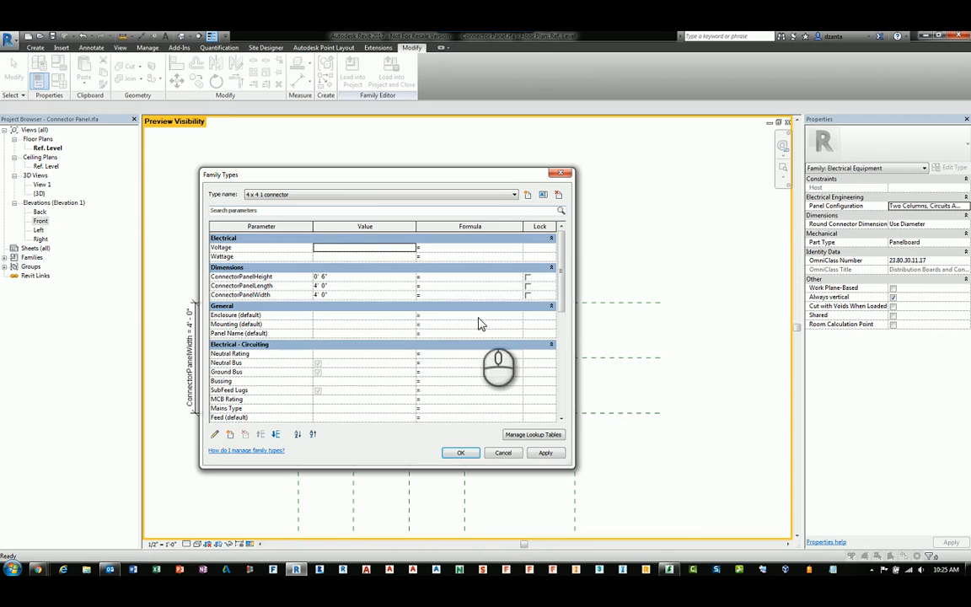
click(513, 194)
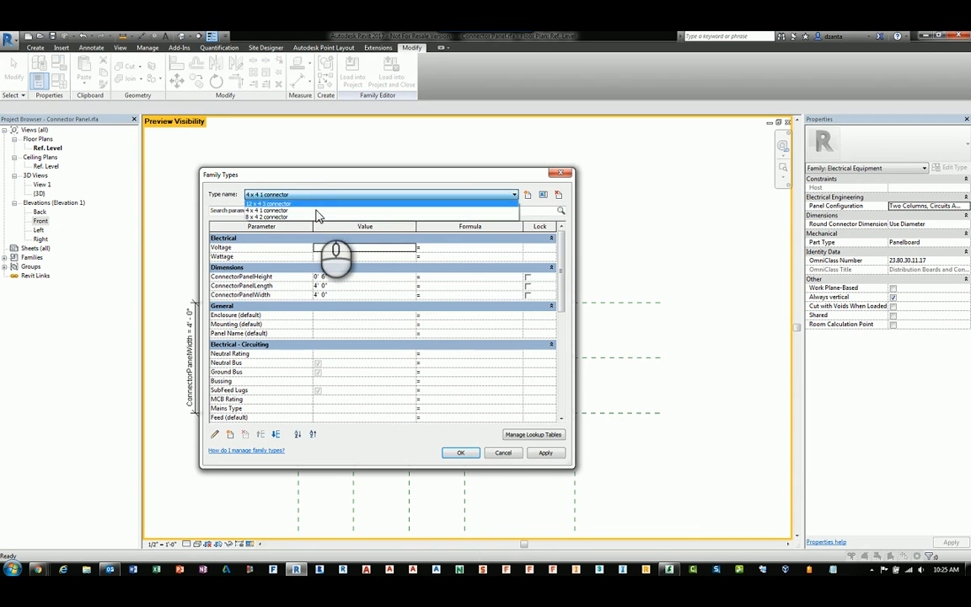
click(286, 217)
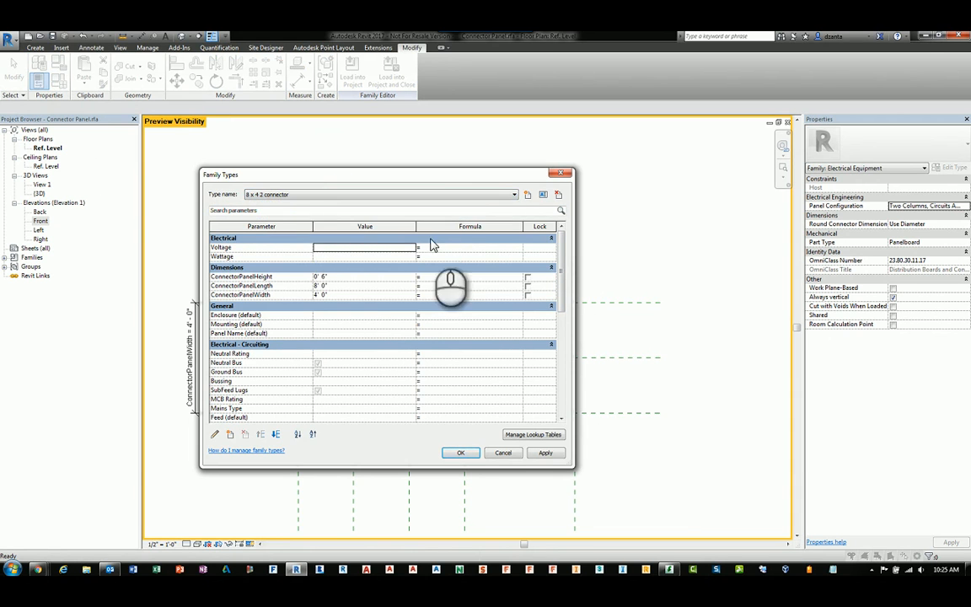
mouse_move(336, 290)
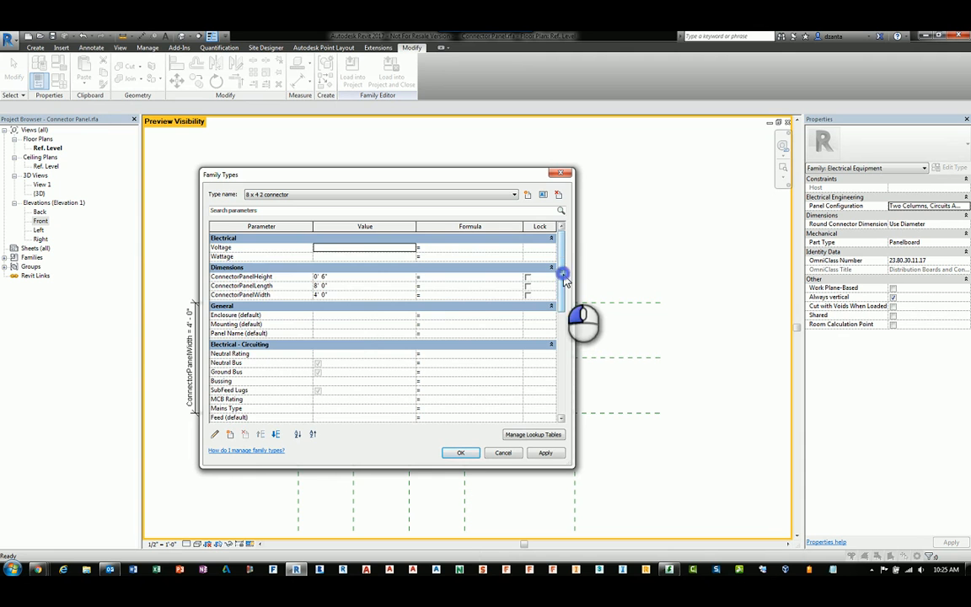
scroll(down, 3)
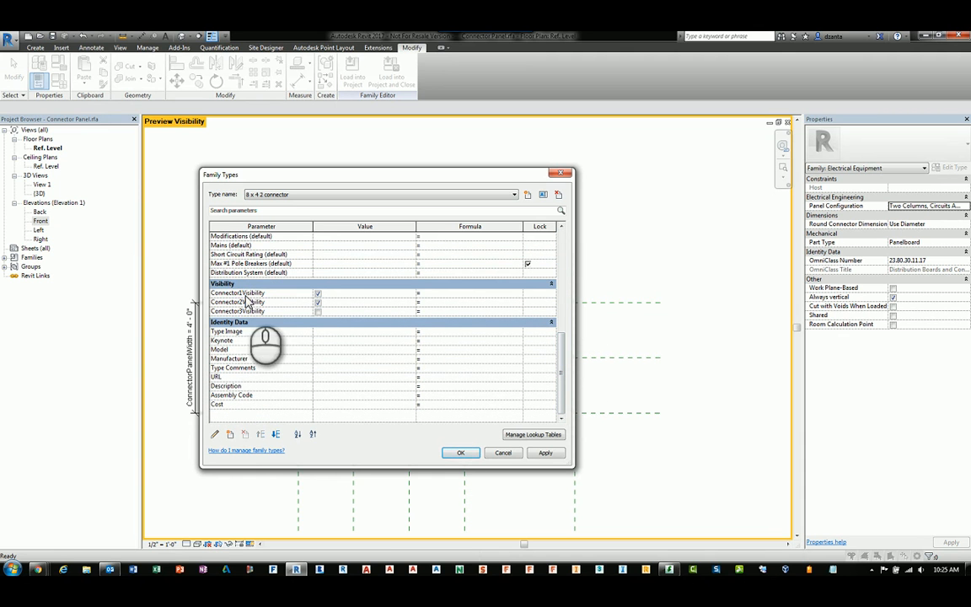
mouse_move(329, 302)
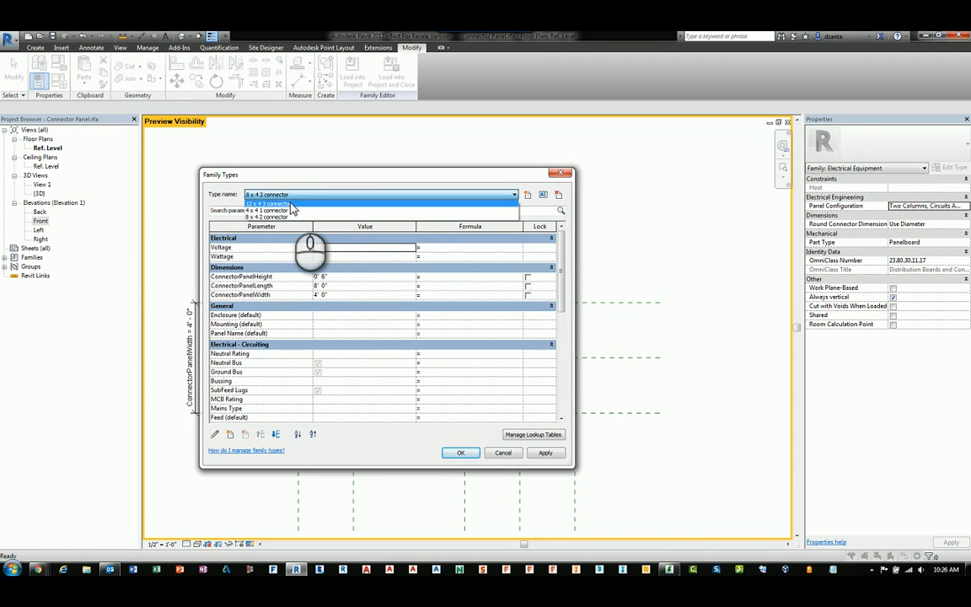
Apply the 12 x 4 3 connector type with all three connectors visible.
click(270, 204)
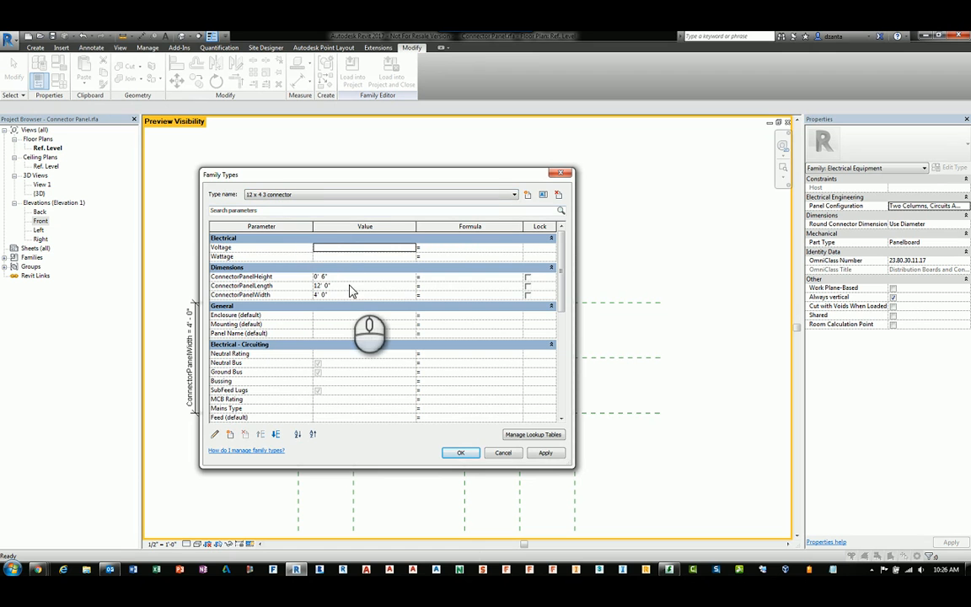
mouse_move(354, 290)
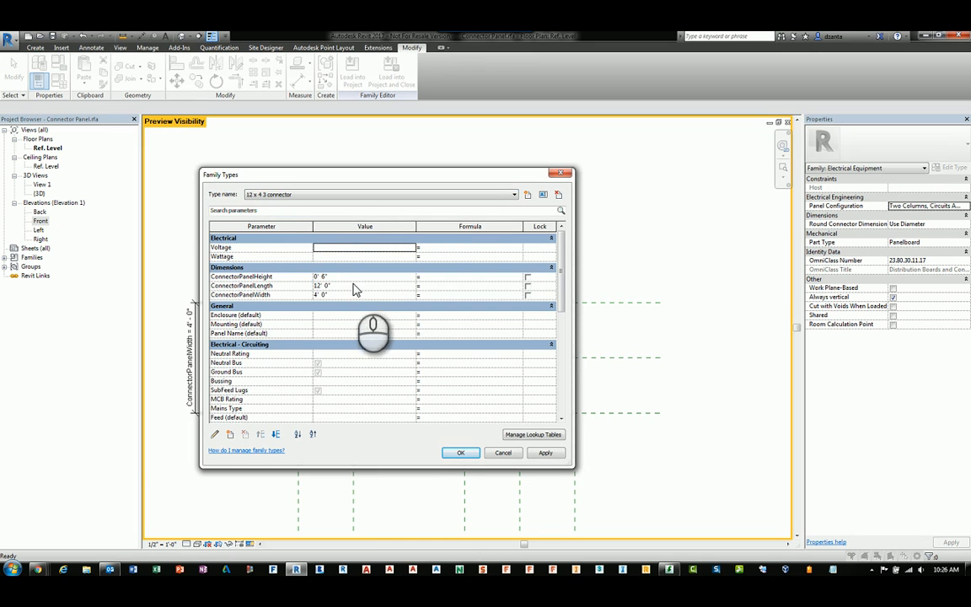
scroll(down, 3)
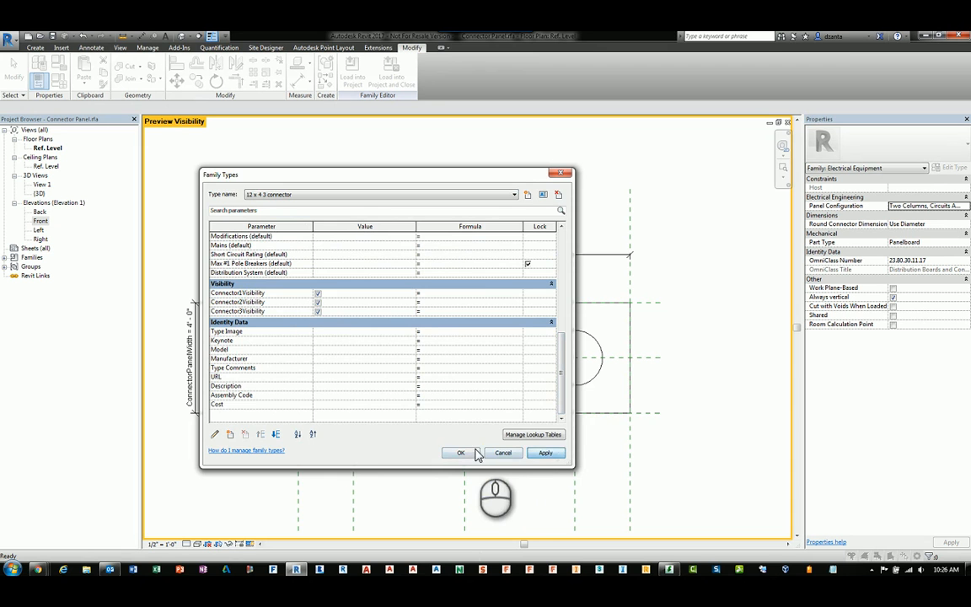
click(461, 453)
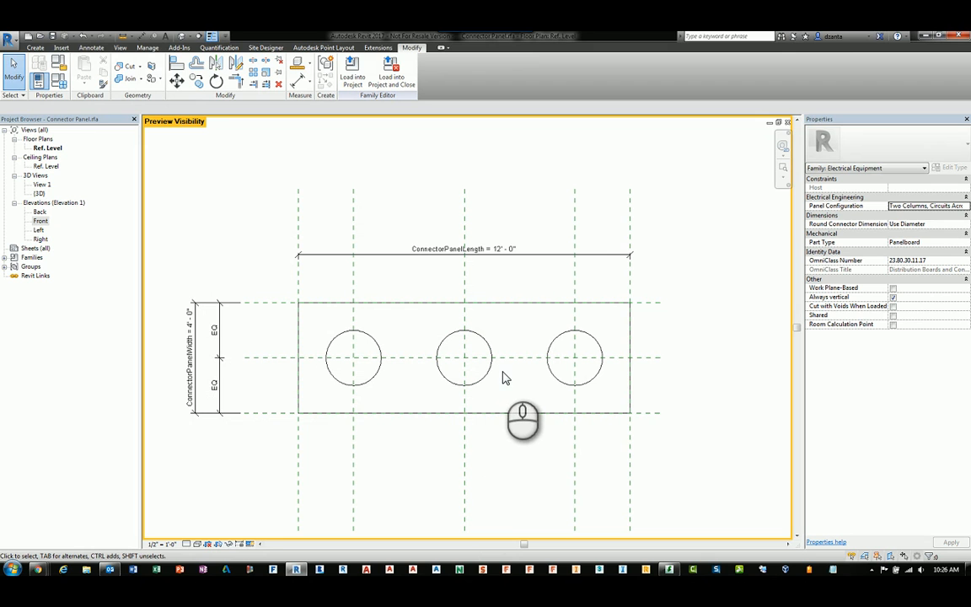
mouse_move(516, 384)
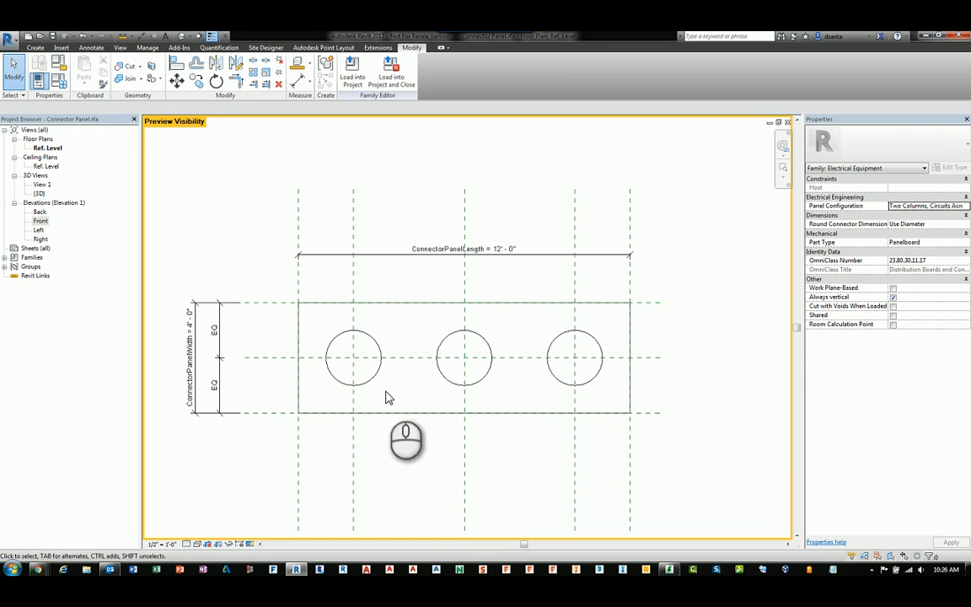
mouse_move(545, 399)
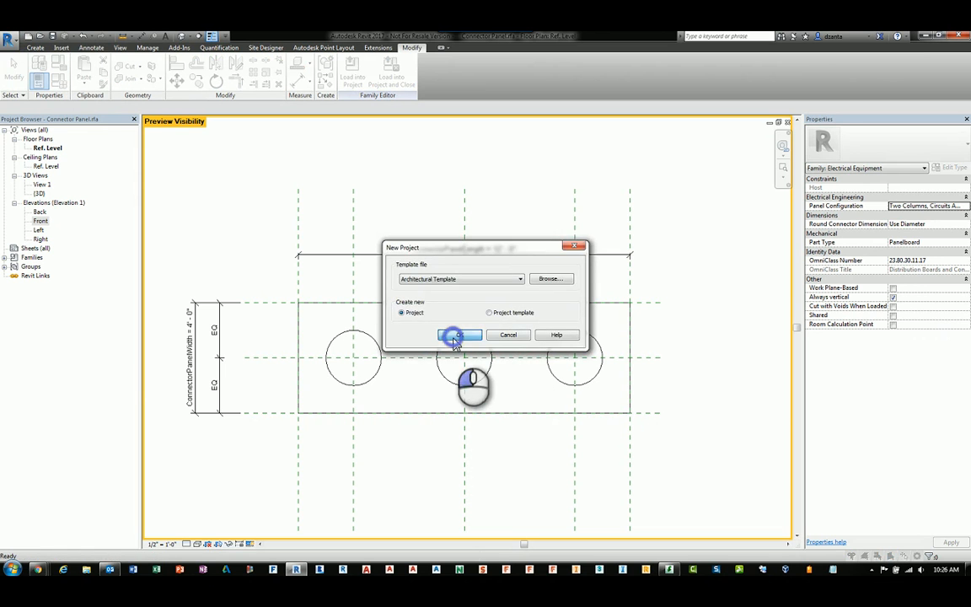
Create the new project and pick the Connector Panel type to place.
click(460, 335)
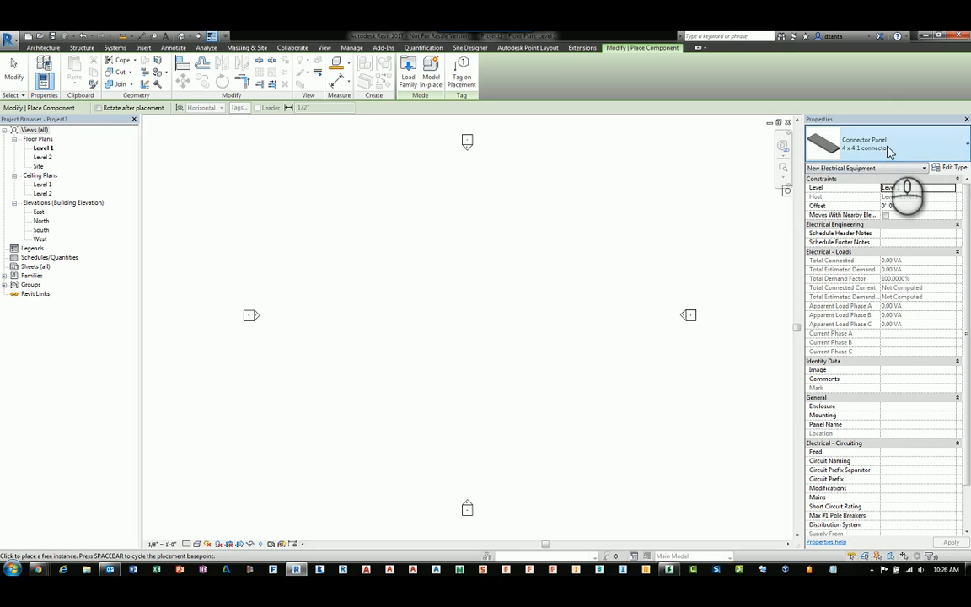
click(965, 141)
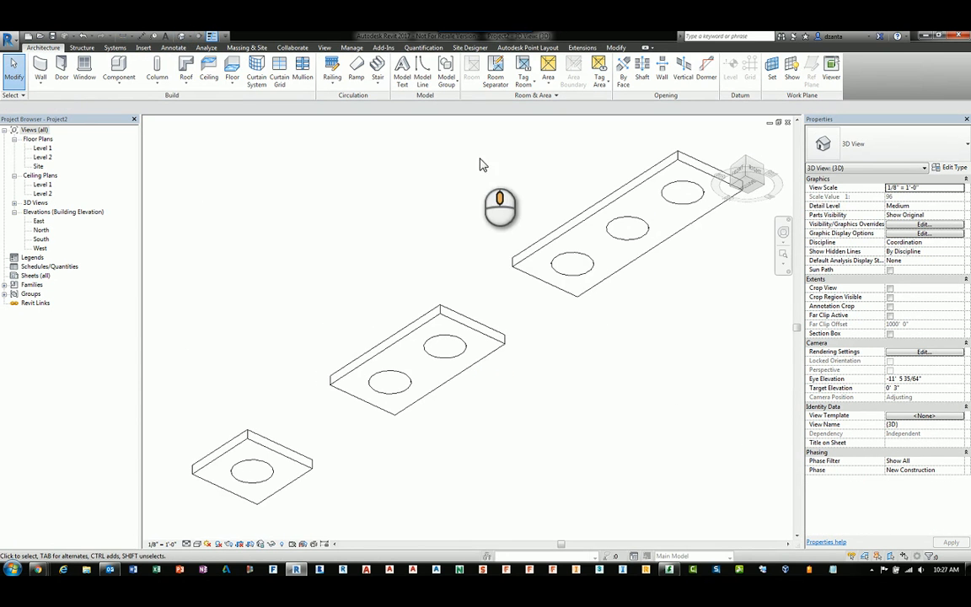
mouse_move(516, 352)
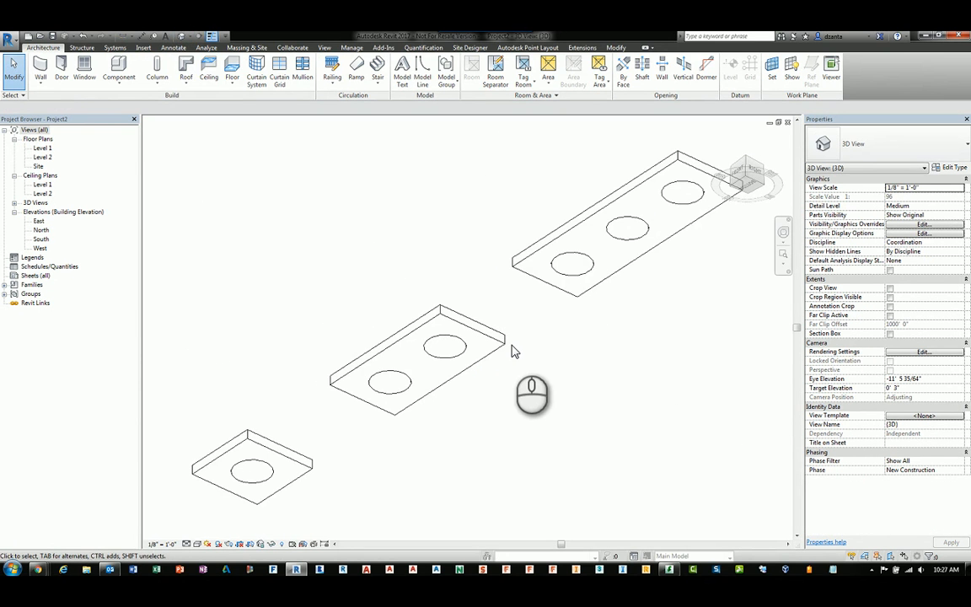
Check the two- and three-connector panel types, then close the project without saving.
click(447, 350)
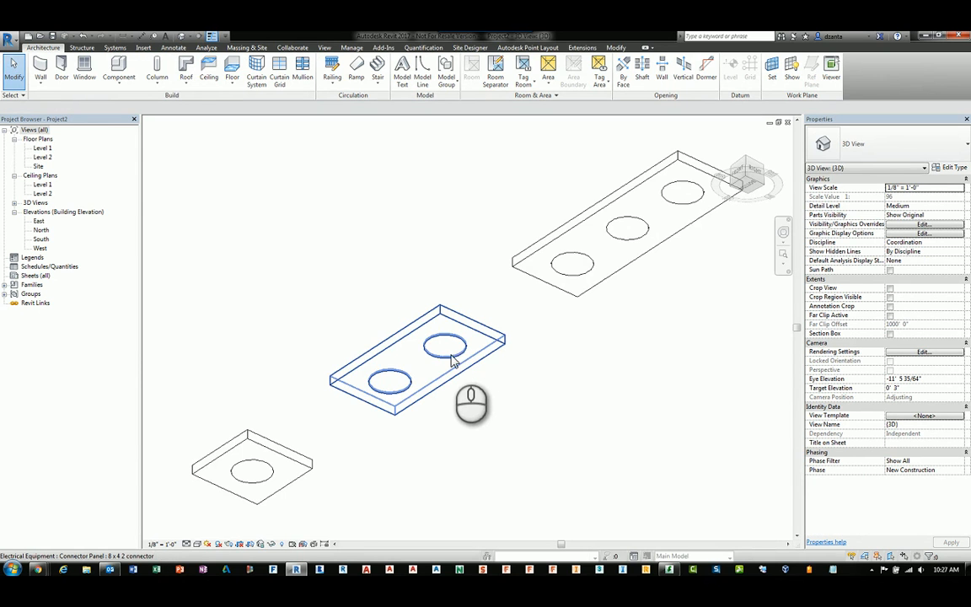
click(574, 263)
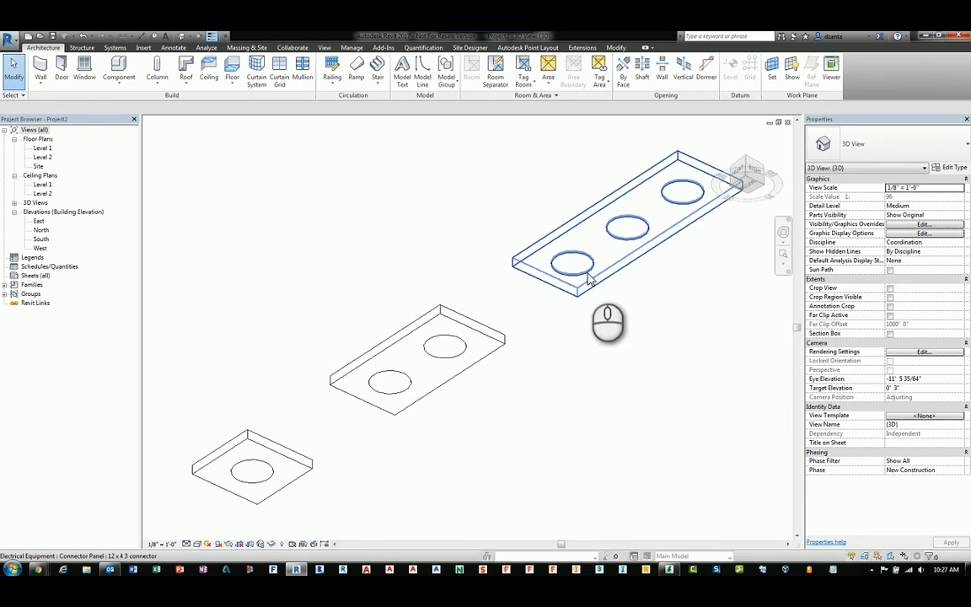
click(607, 337)
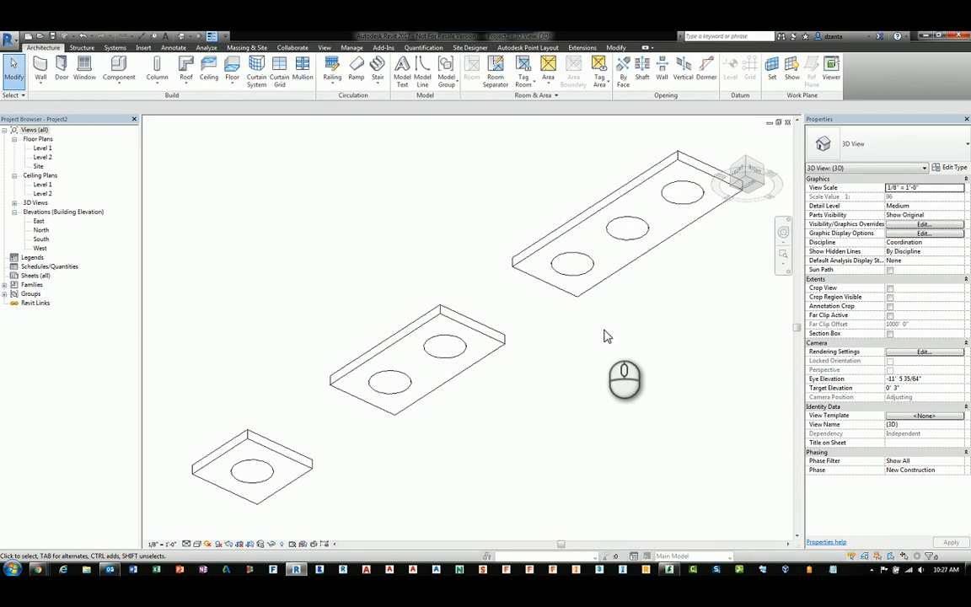
mouse_move(794, 135)
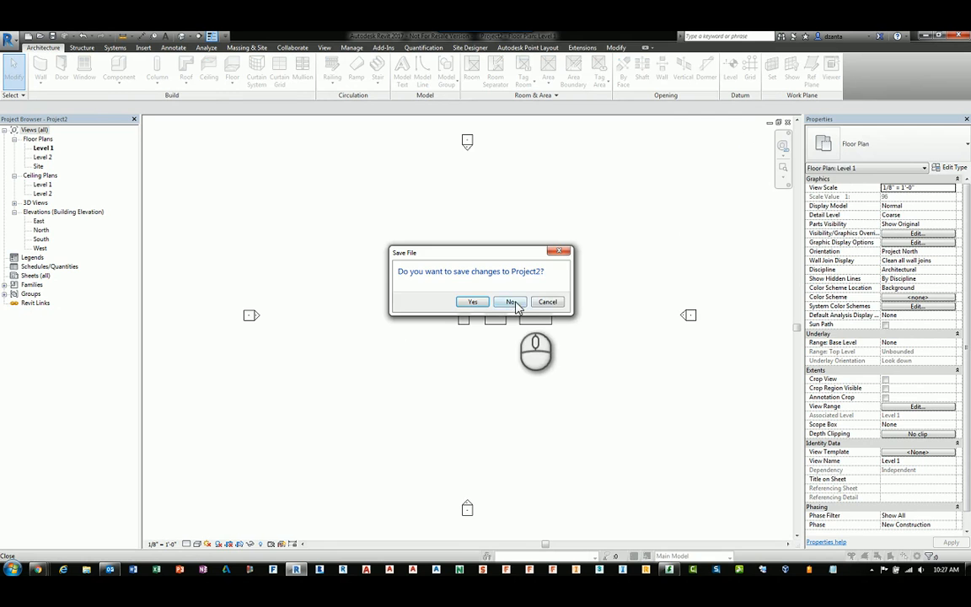
click(511, 302)
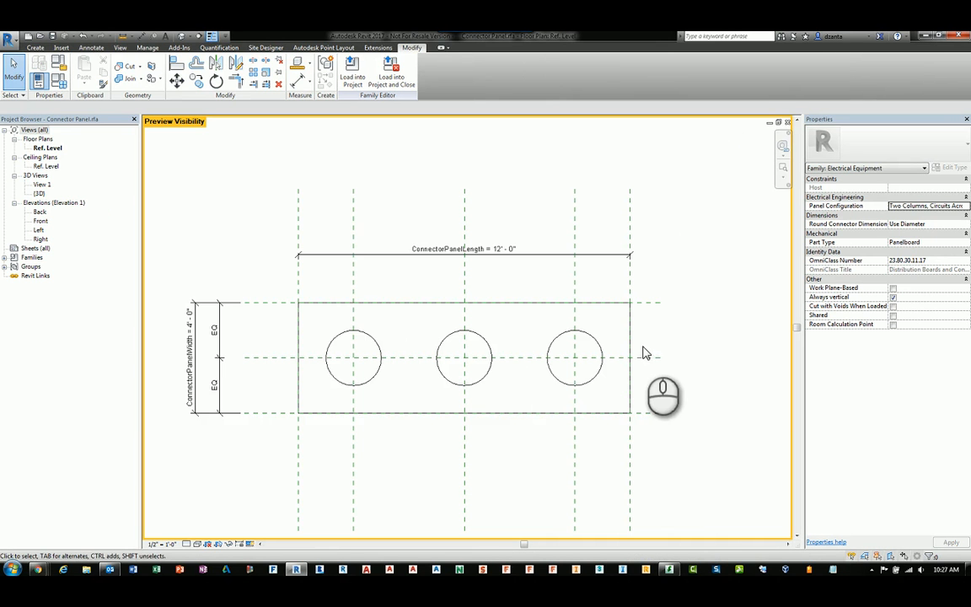